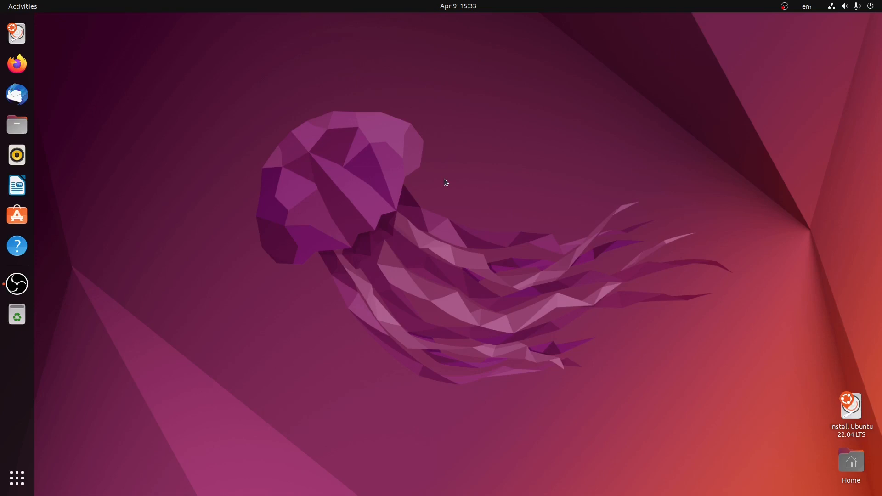
pyautogui.moveTo(513, 247)
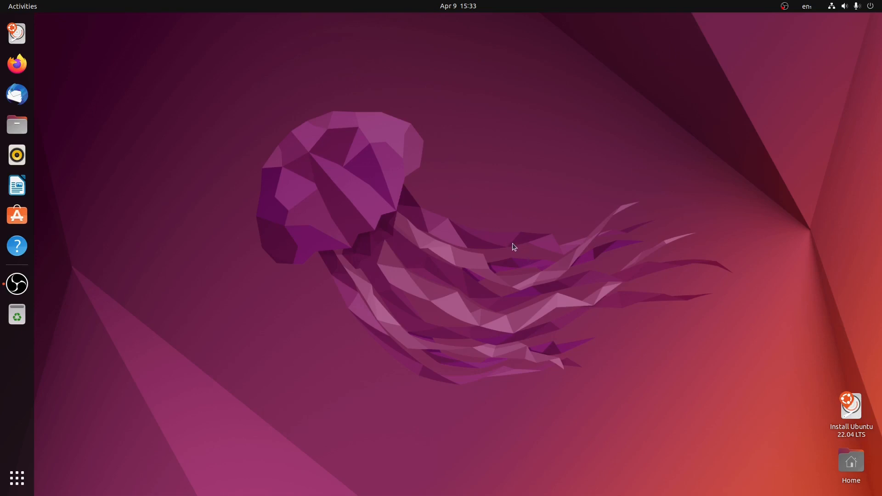
pyautogui.moveTo(771, 400)
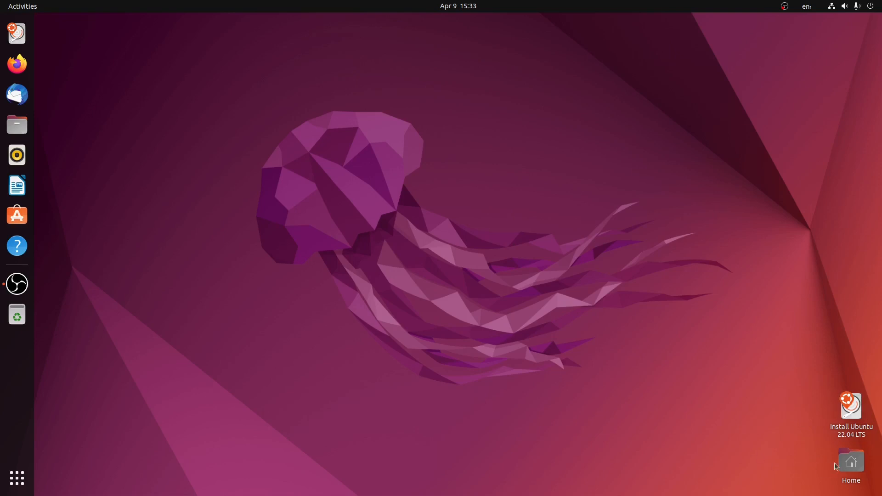
# Briefly view the Home folder from the desktop and the top-bar volume, network and power menu
pyautogui.doubleClick(850, 461)
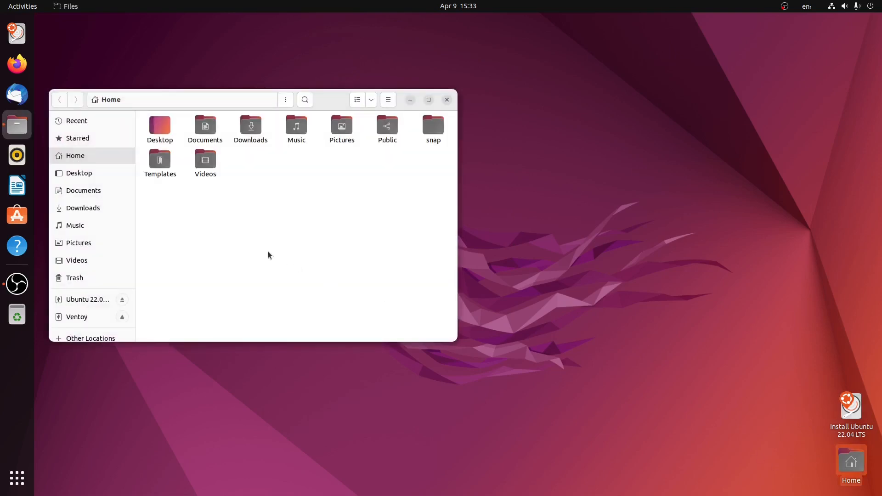
pyautogui.moveTo(282, 220)
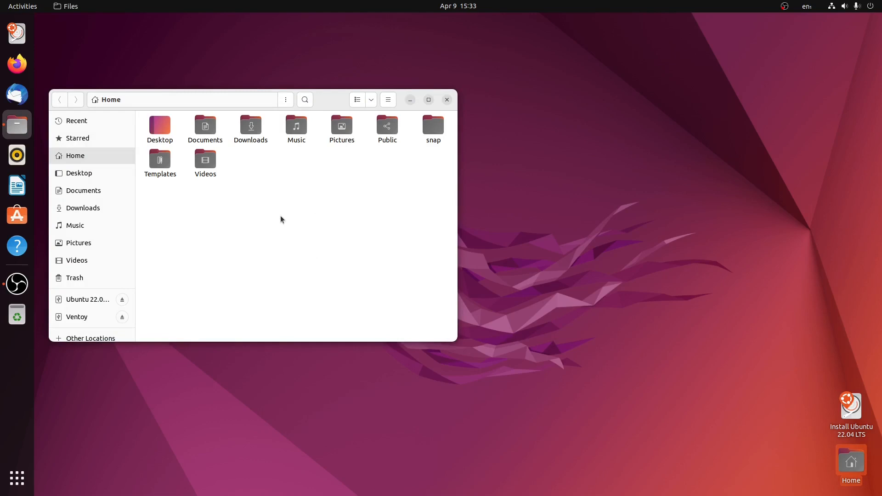
pyautogui.moveTo(517, 353)
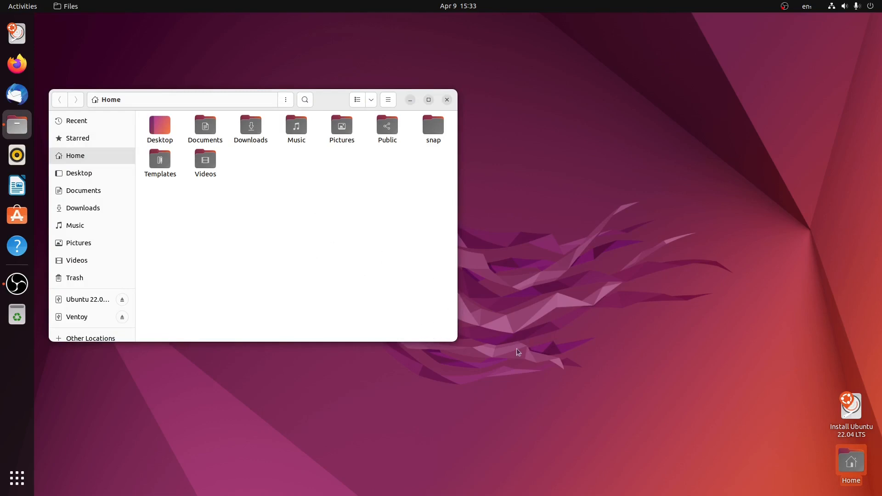
pyautogui.moveTo(438, 356)
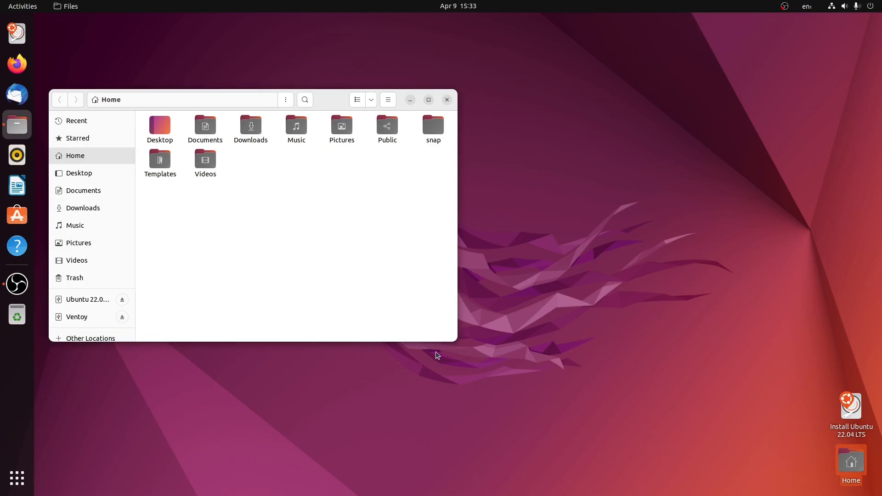
pyautogui.moveTo(365, 171)
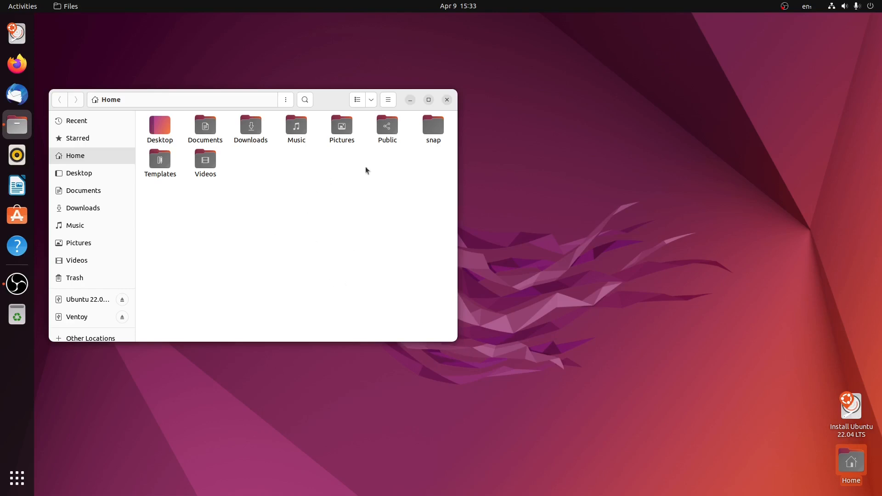
pyautogui.click(447, 99)
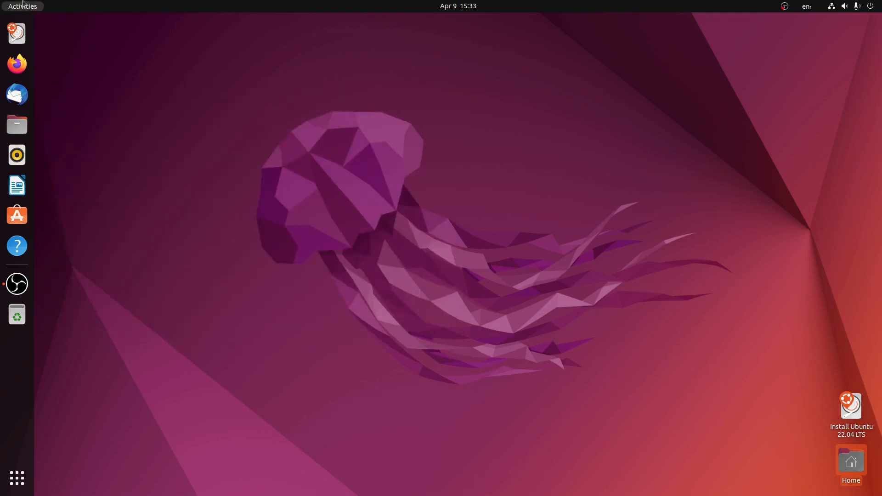
pyautogui.click(17, 283)
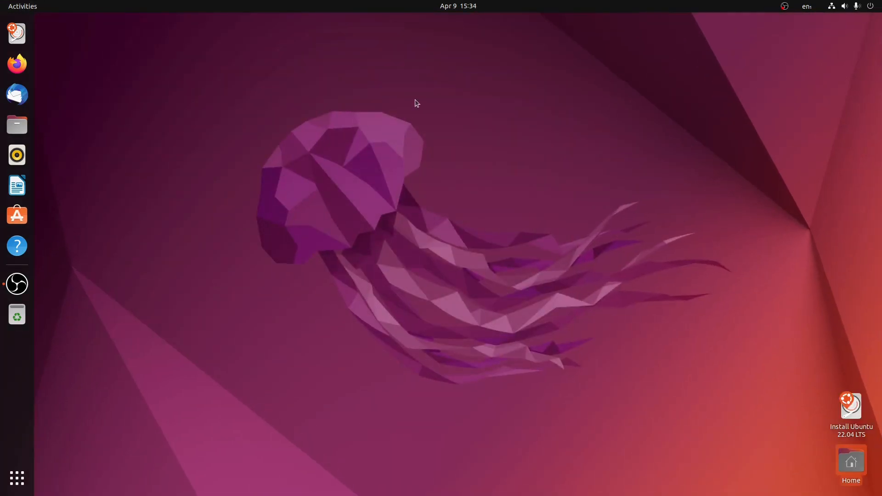
pyautogui.click(458, 6)
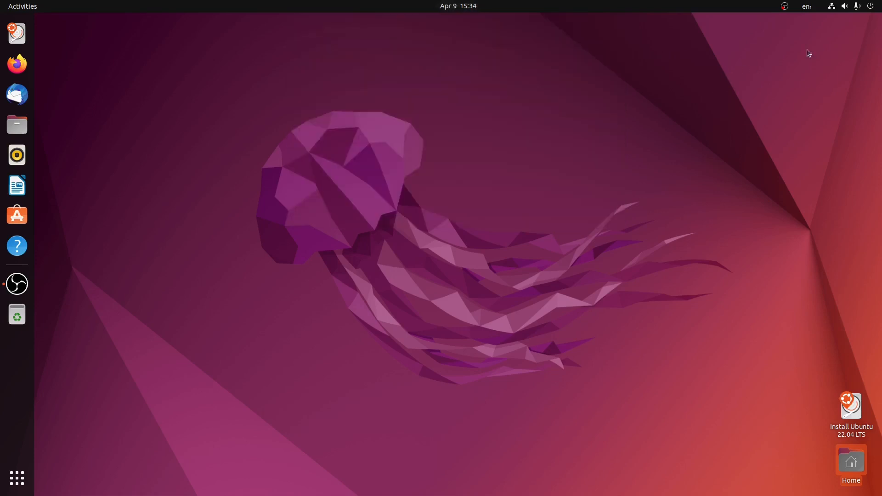
pyautogui.click(843, 6)
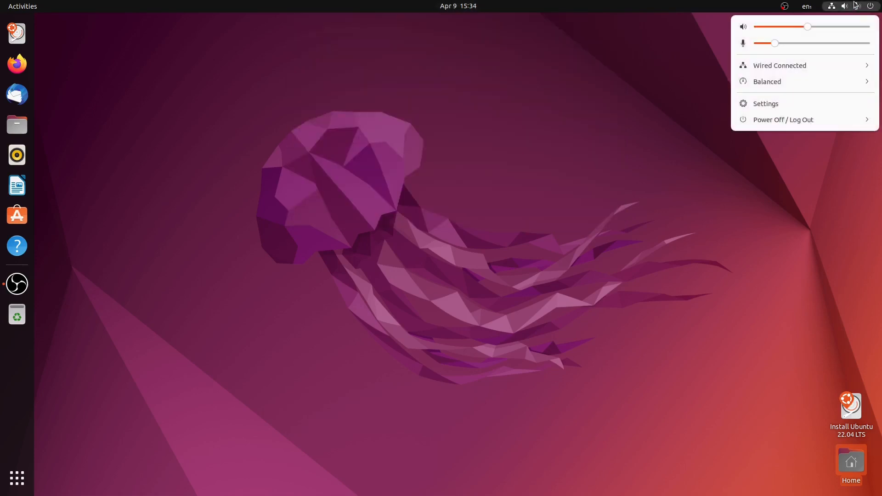
pyautogui.click(402, 245)
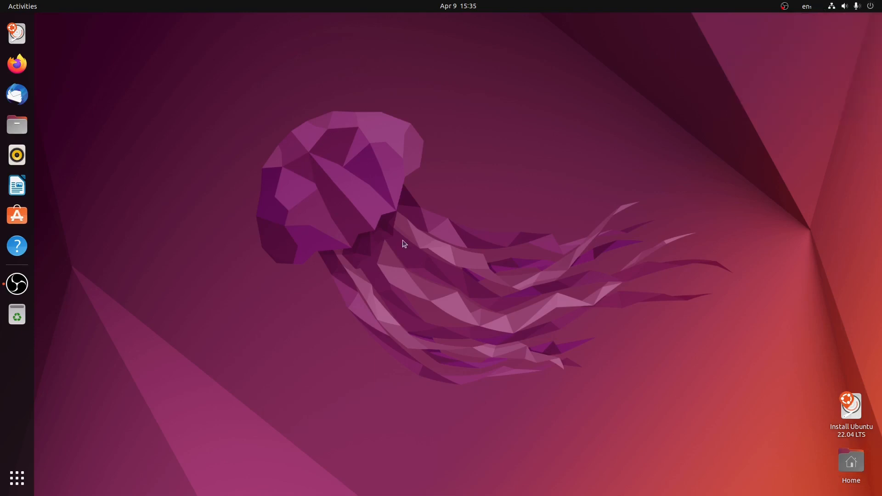
pyautogui.moveTo(17, 479)
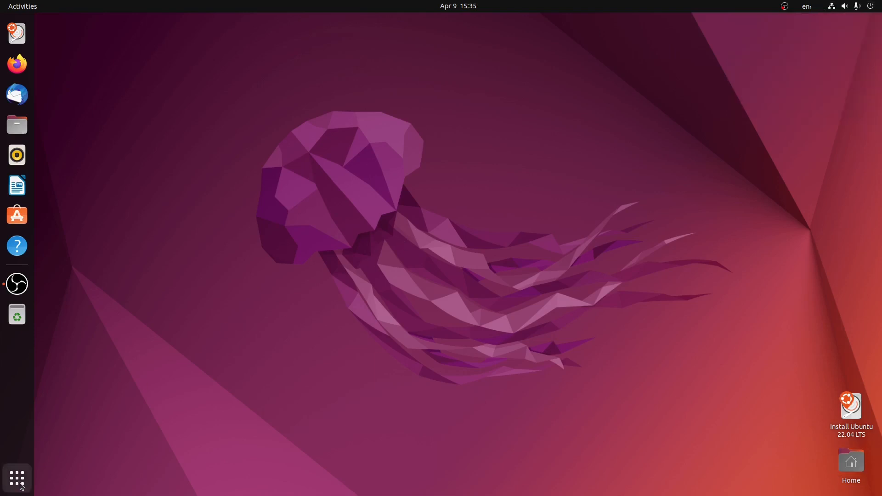
# Browse the installed applications grid, looking inside the Utilities app folder
pyautogui.click(17, 479)
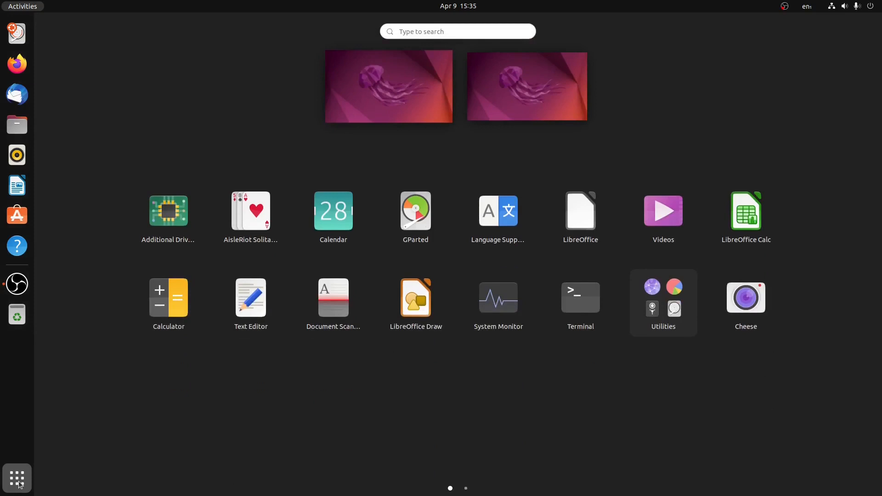
pyautogui.moveTo(30, 480)
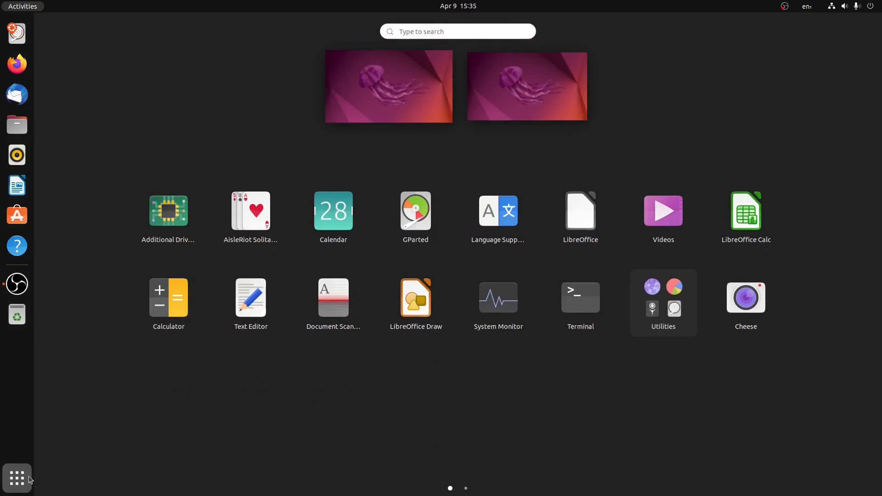
pyautogui.moveTo(457, 262)
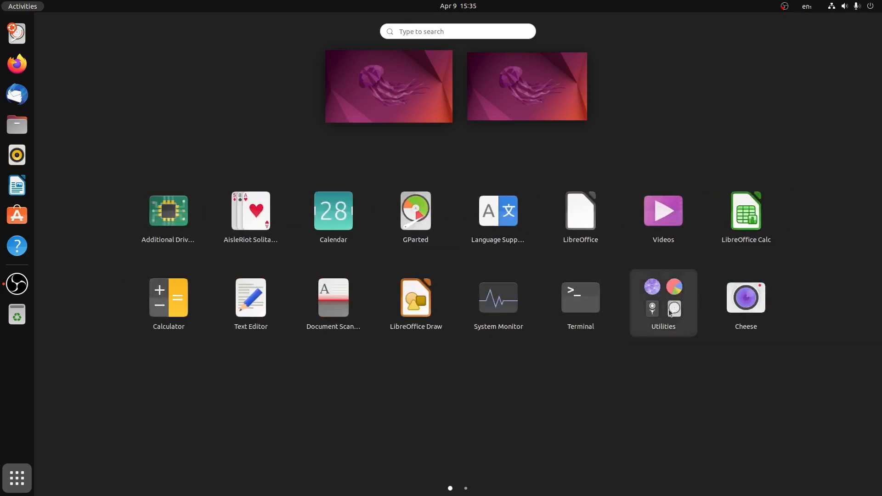
pyautogui.click(663, 303)
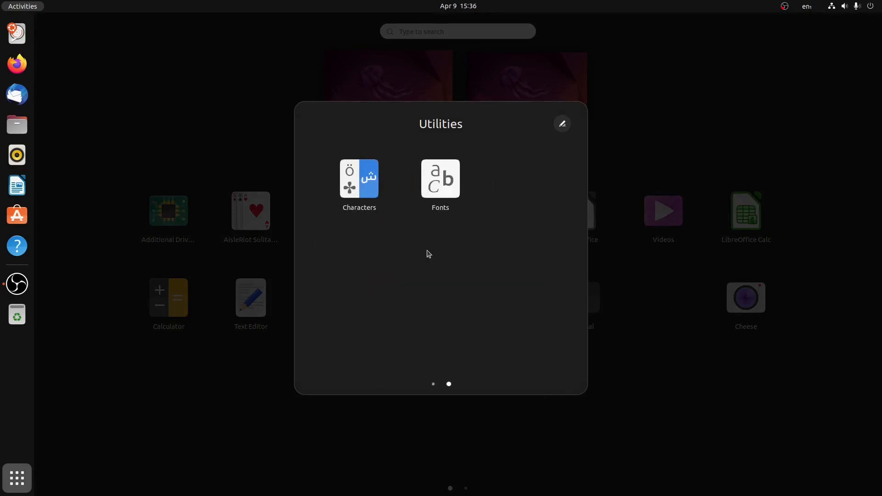
pyautogui.click(433, 384)
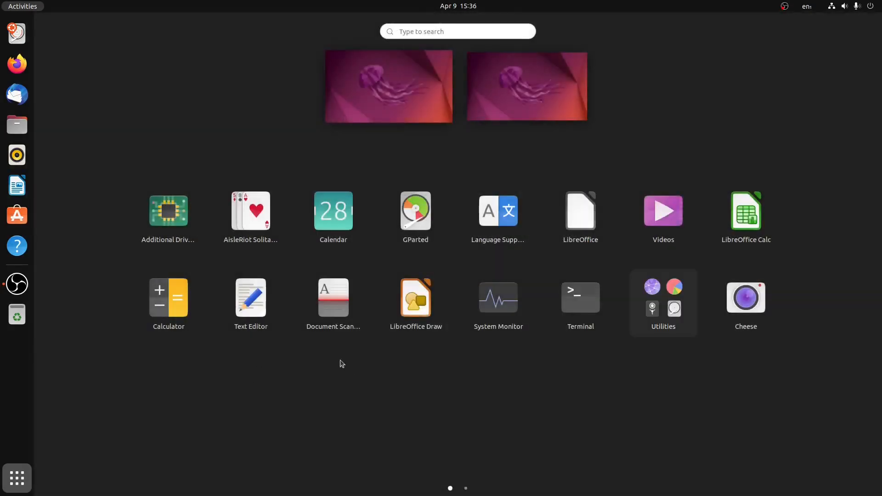
pyautogui.moveTo(362, 94)
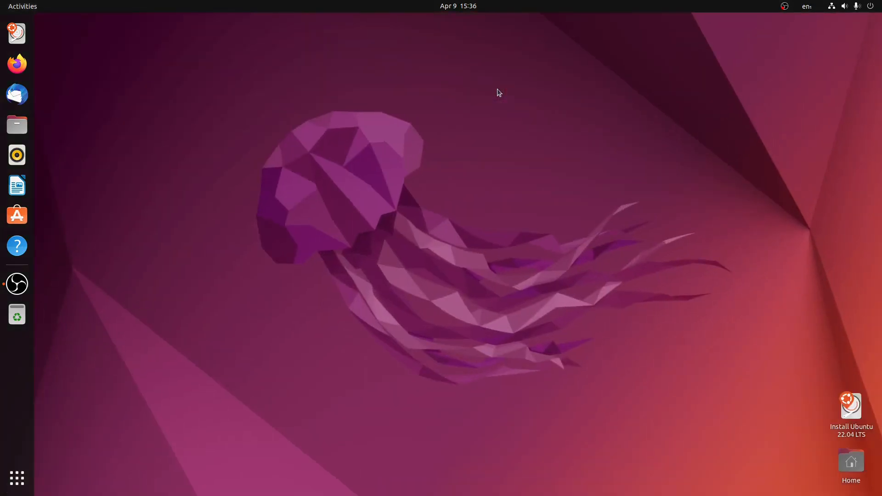
pyautogui.moveTo(16, 478)
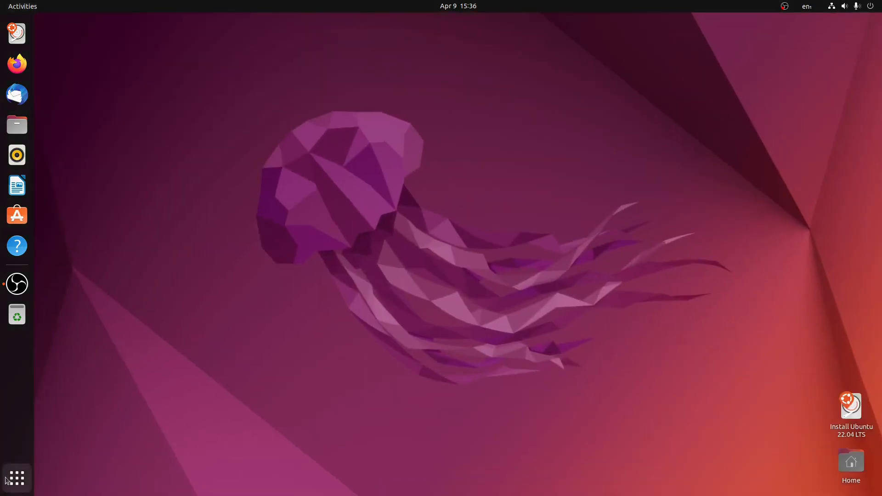
pyautogui.click(17, 479)
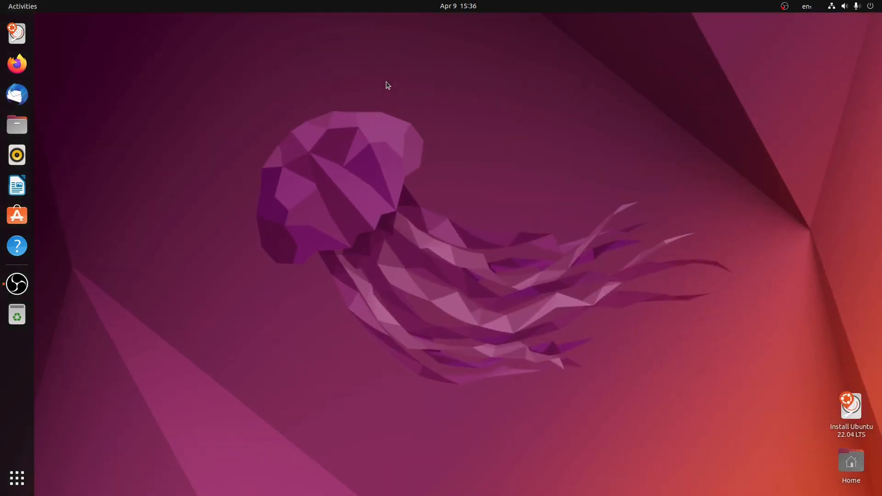
pyautogui.moveTo(271, 219)
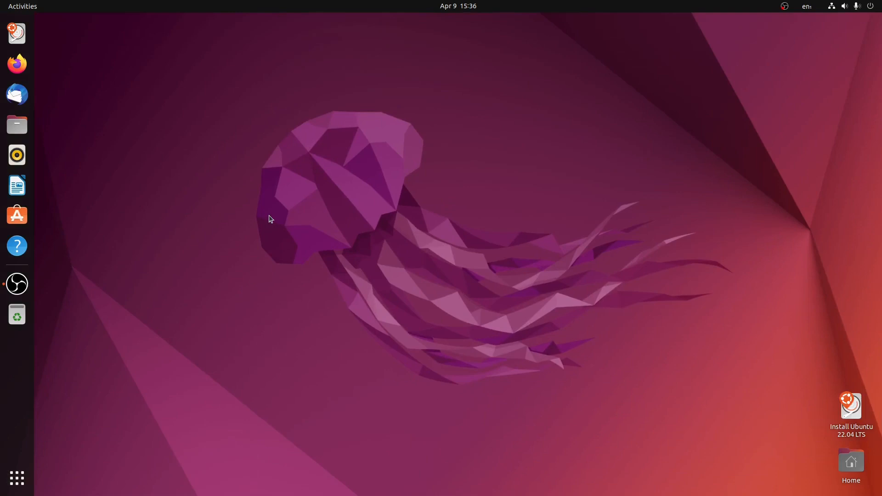
# Launch Ubuntu Software from the dock, then close it and the Files window, leaving an empty desktop
pyautogui.click(17, 124)
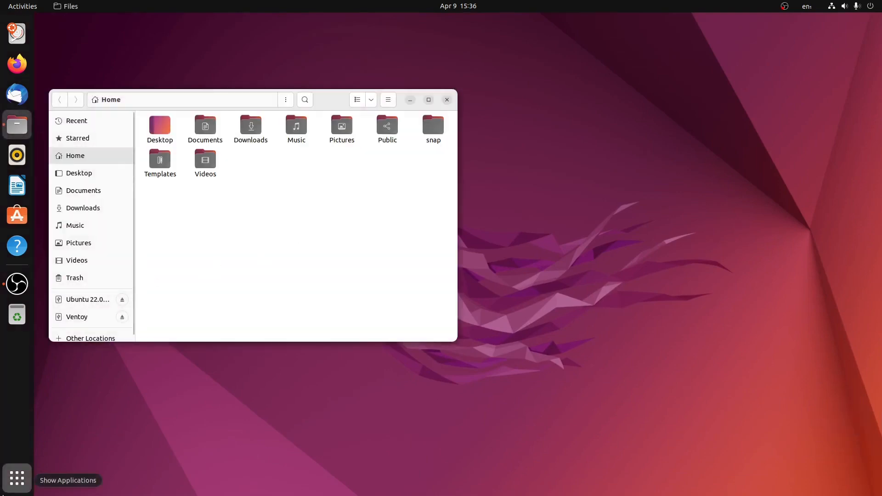
pyautogui.click(447, 99)
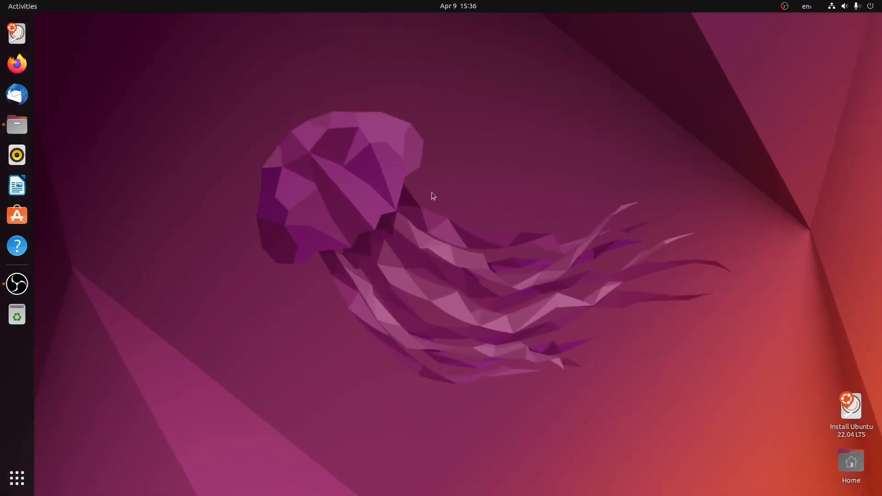
pyautogui.moveTo(17, 215)
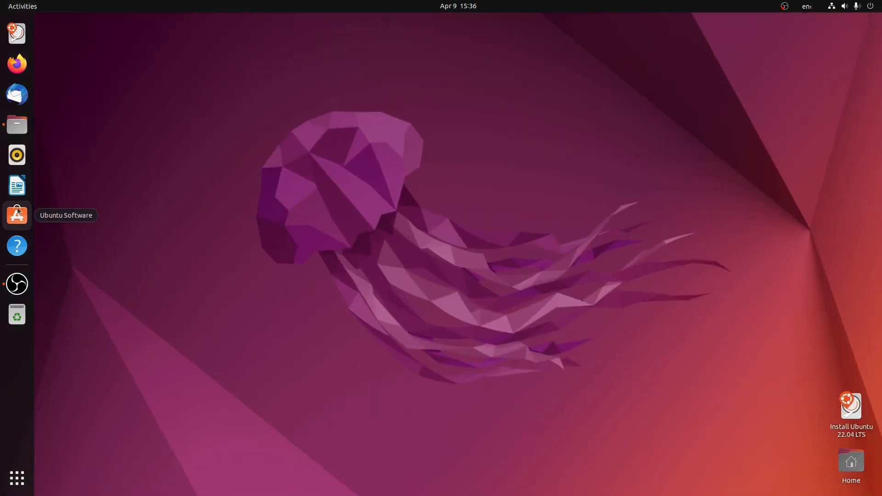
pyautogui.click(16, 215)
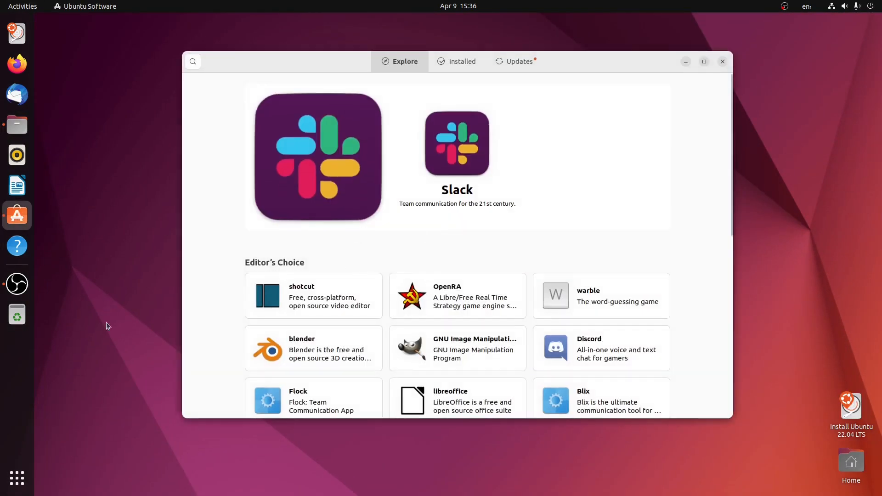
pyautogui.click(22, 7)
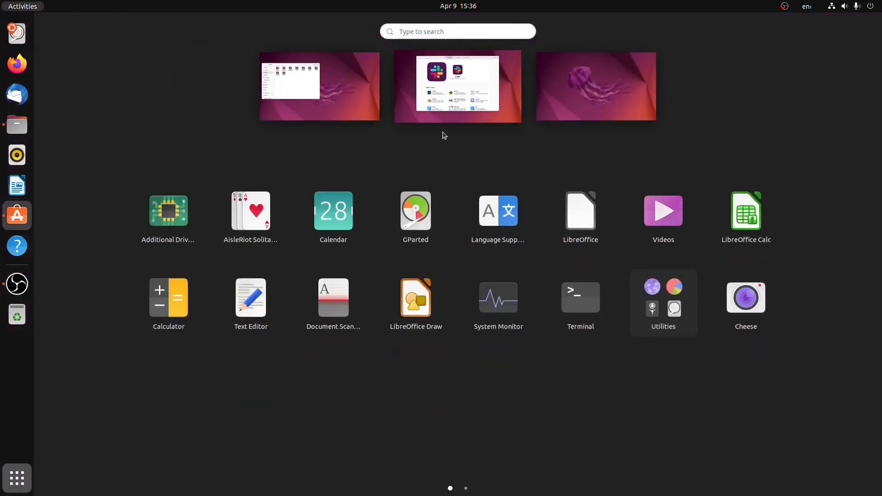
pyautogui.moveTo(588, 105)
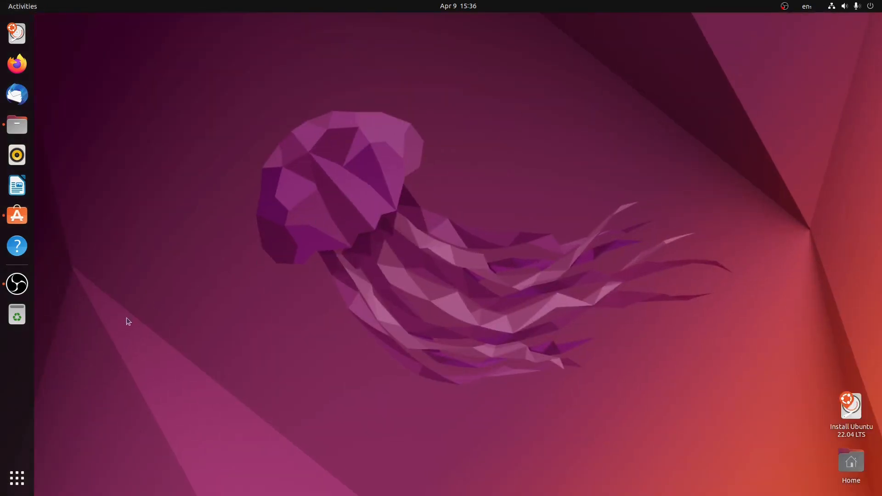
pyautogui.click(17, 478)
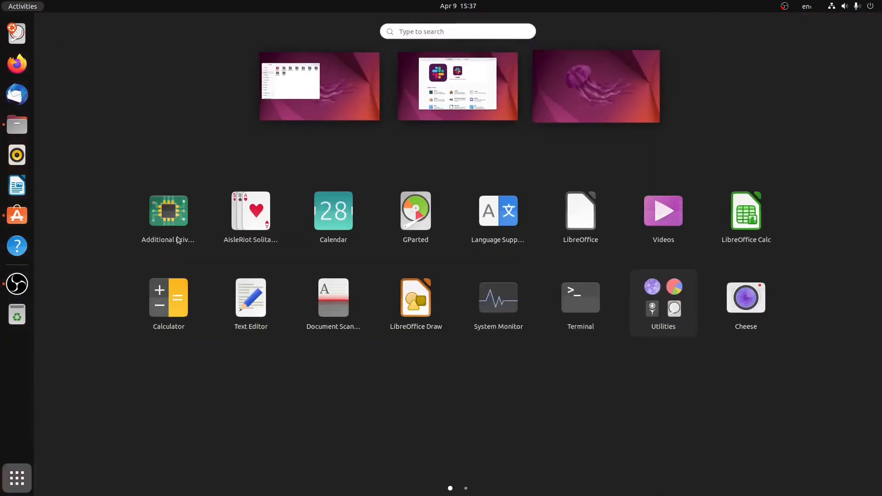
pyautogui.moveTo(460, 83)
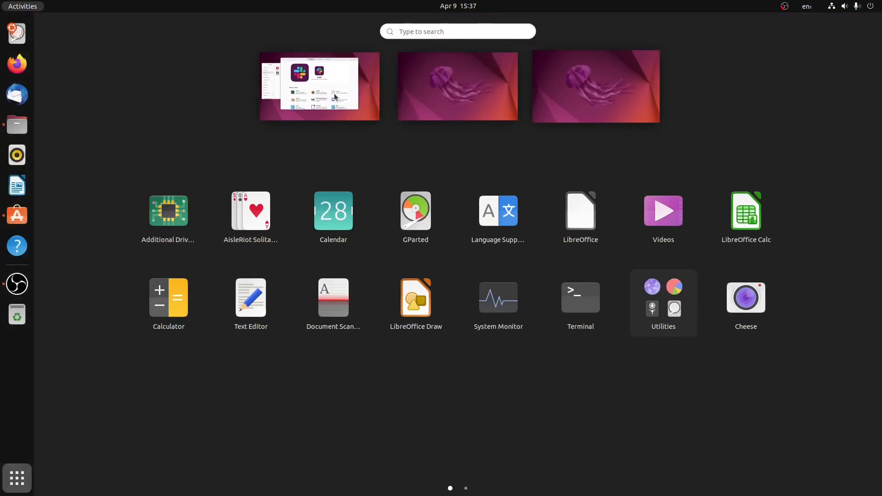
pyautogui.click(319, 86)
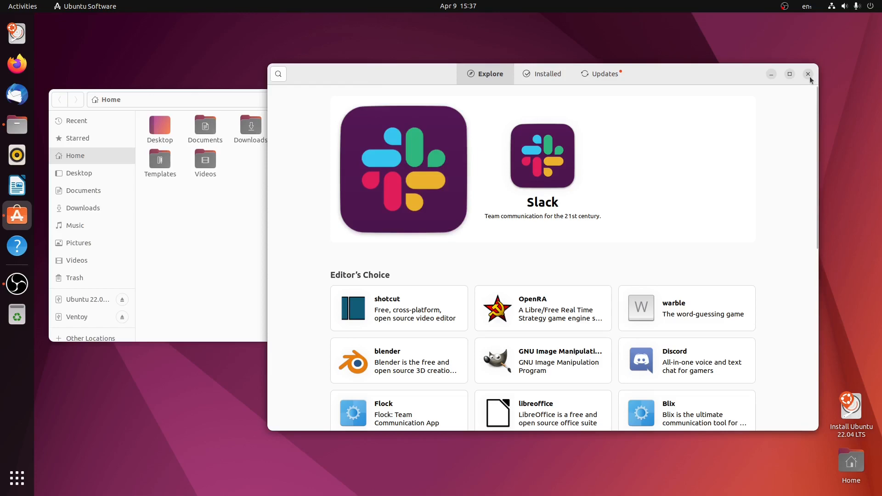
pyautogui.click(809, 73)
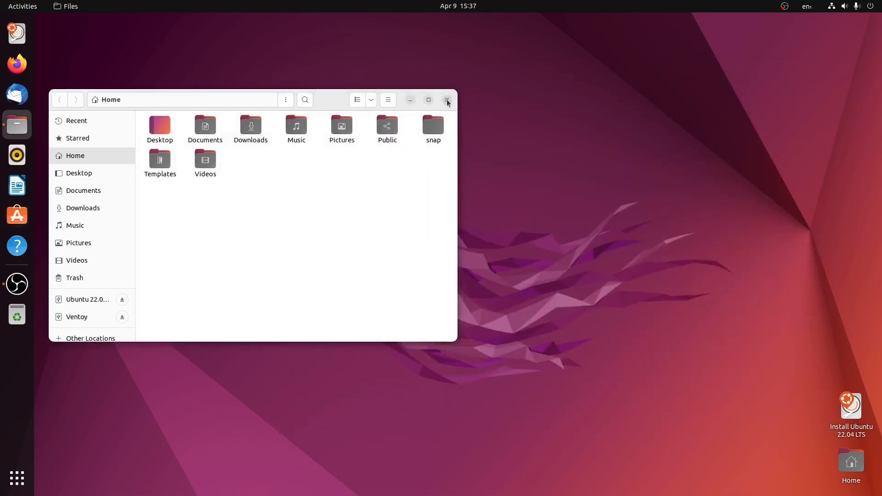
pyautogui.click(448, 100)
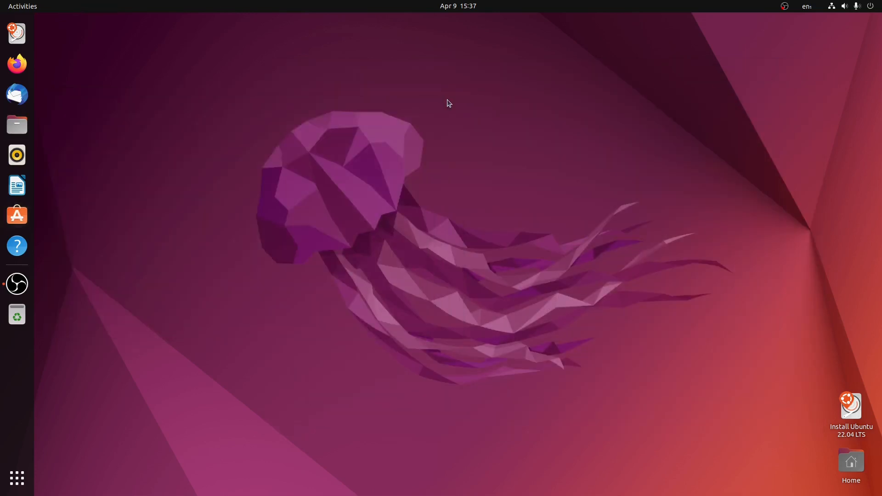
pyautogui.moveTo(231, 231)
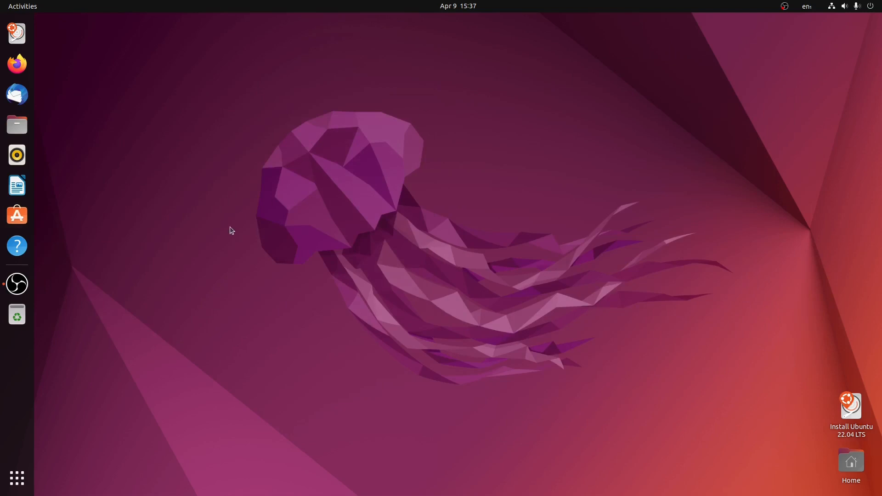
# Set the Background wallpaper to the green meadow photo after trying the sunset hills one
pyautogui.click(17, 478)
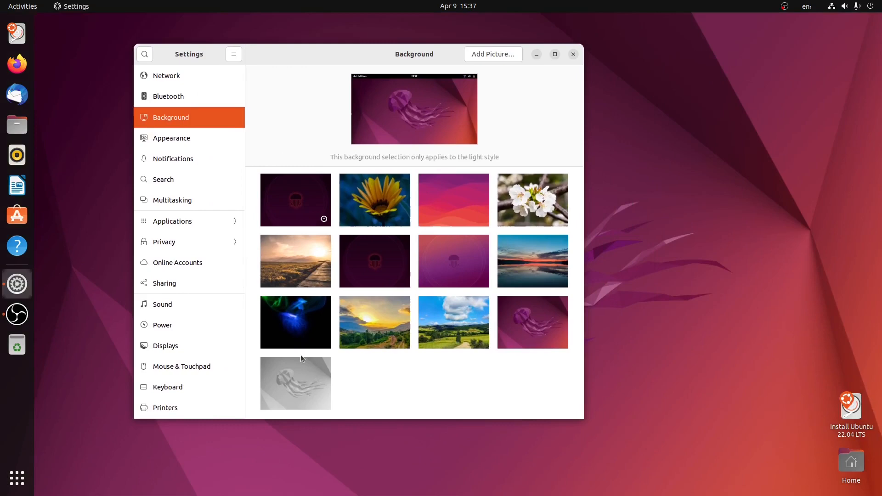
pyautogui.moveTo(444, 215)
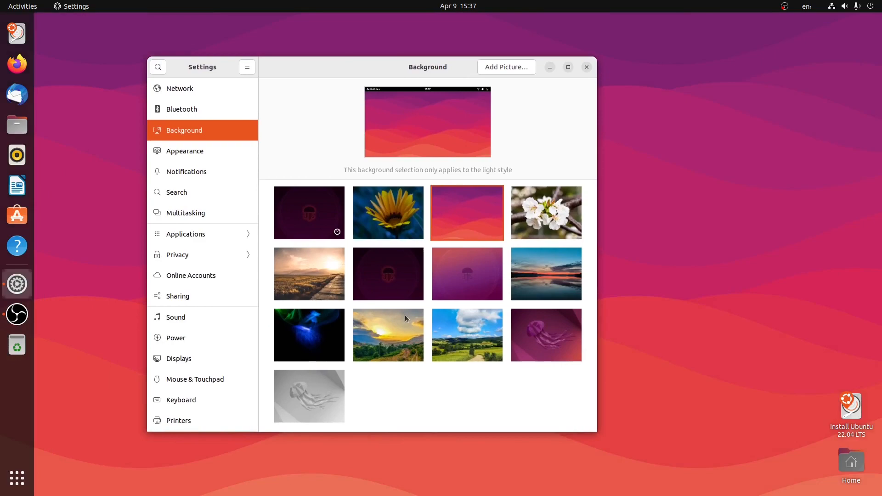
pyautogui.click(388, 334)
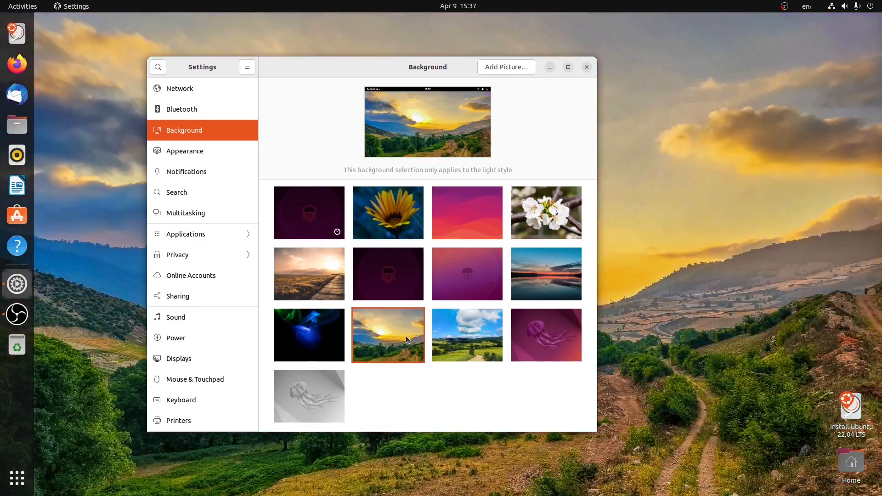
pyautogui.click(467, 335)
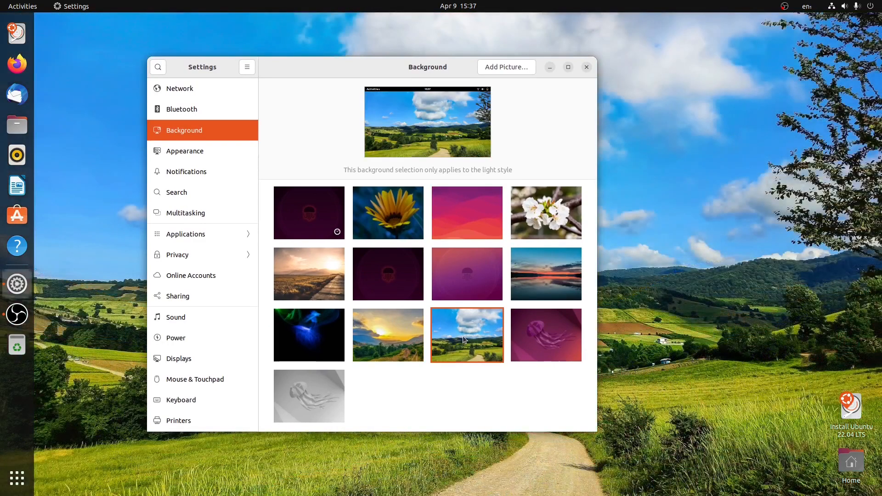
pyautogui.moveTo(456, 337)
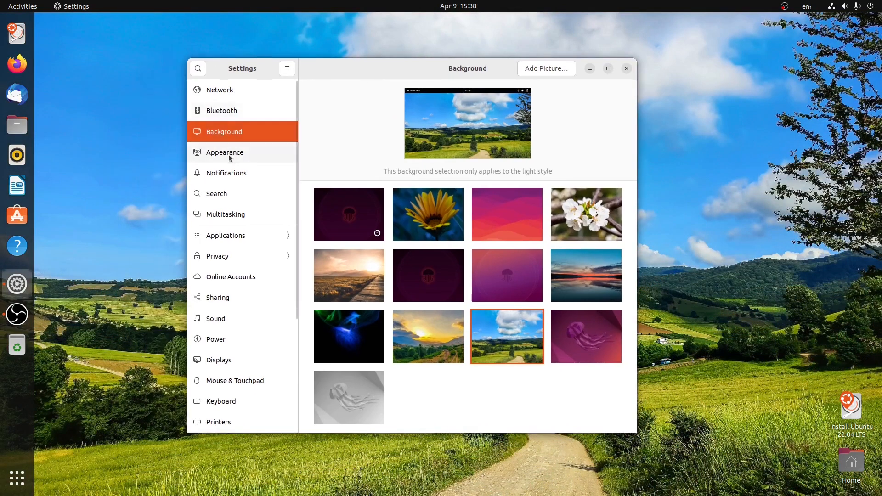
# In Appearance, choose the blue accent colour (after green) and preview the Dark style
pyautogui.click(224, 152)
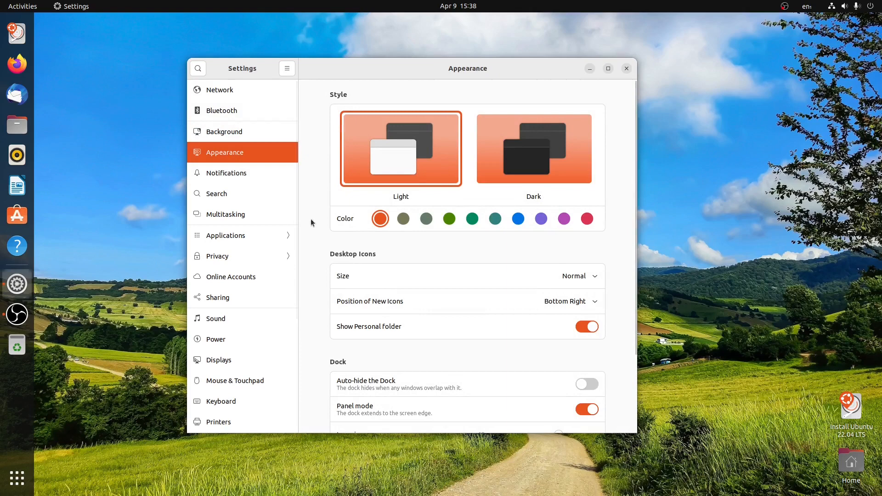
pyautogui.moveTo(378, 75)
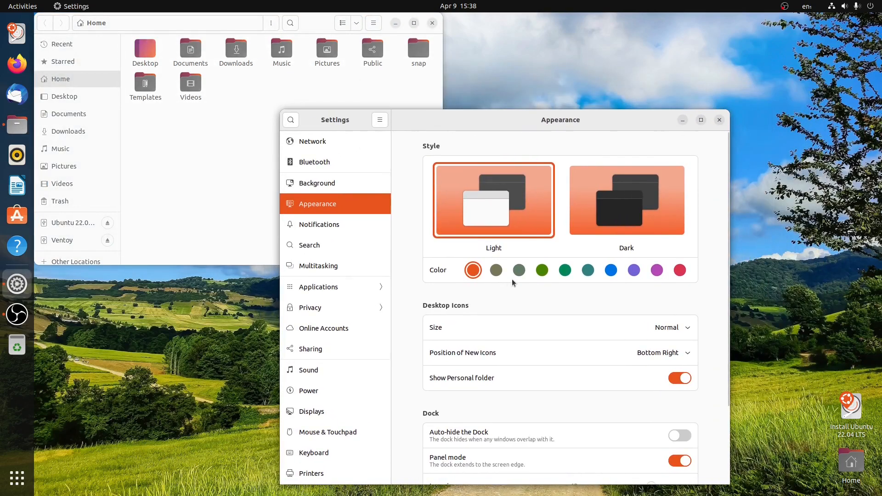
pyautogui.click(542, 270)
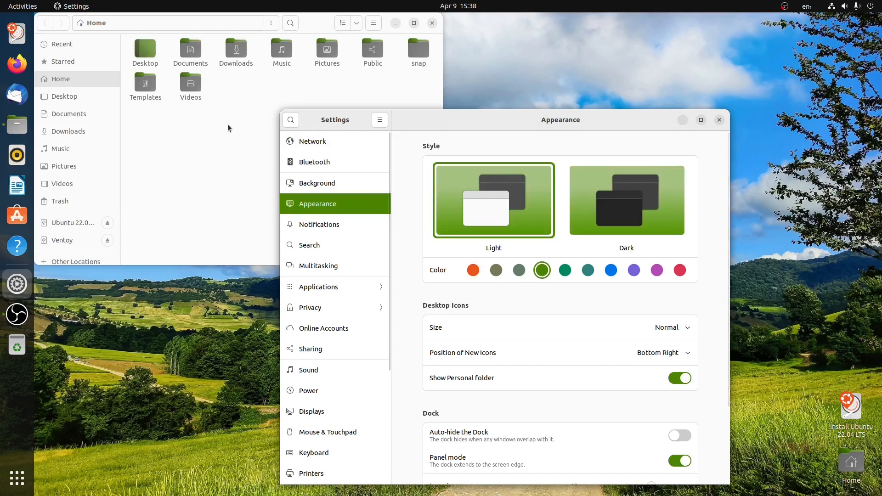
pyautogui.moveTo(576, 268)
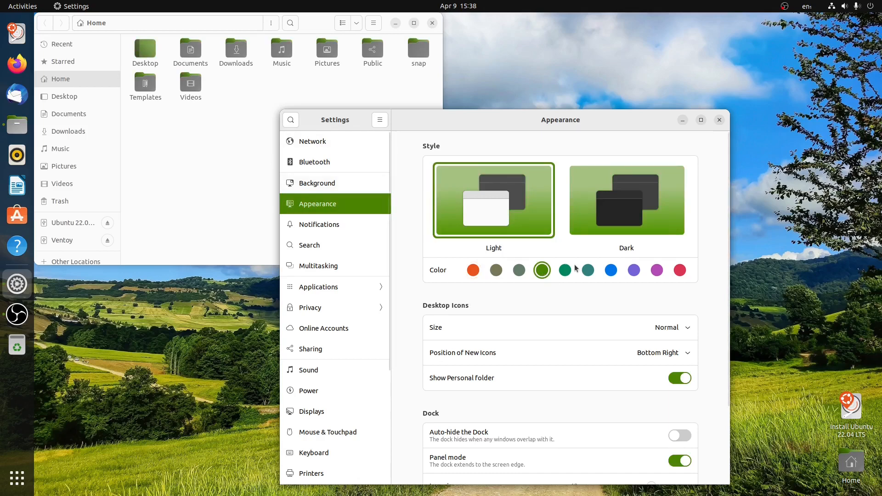
pyautogui.click(611, 271)
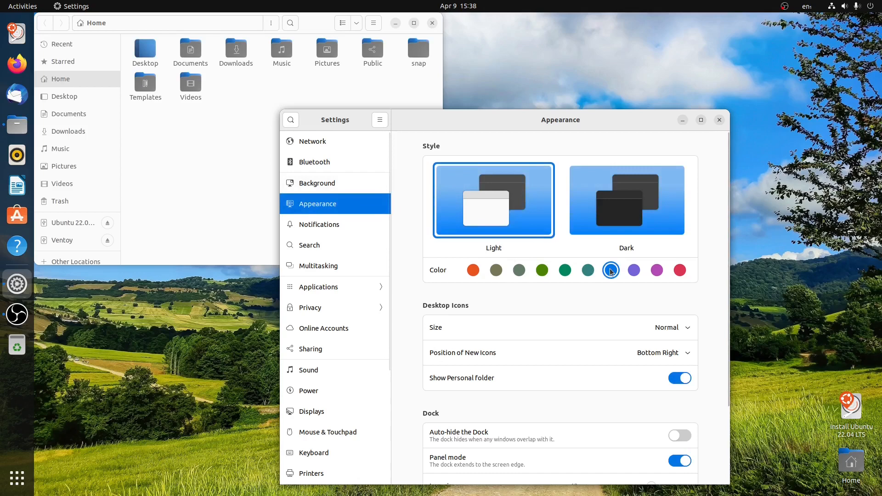
pyautogui.moveTo(611, 270)
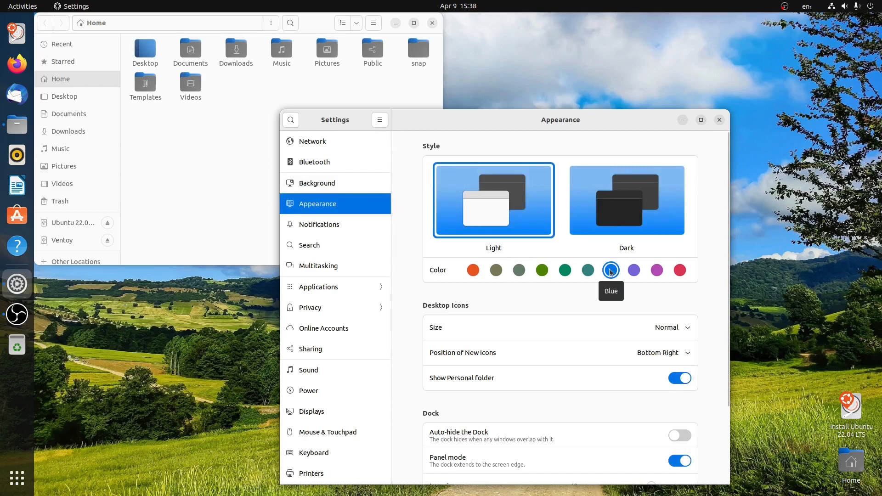
pyautogui.moveTo(613, 216)
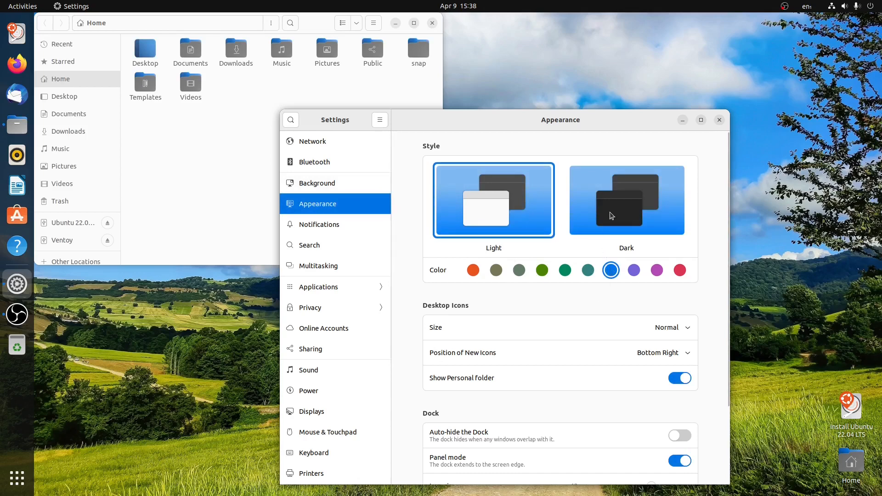
pyautogui.click(626, 201)
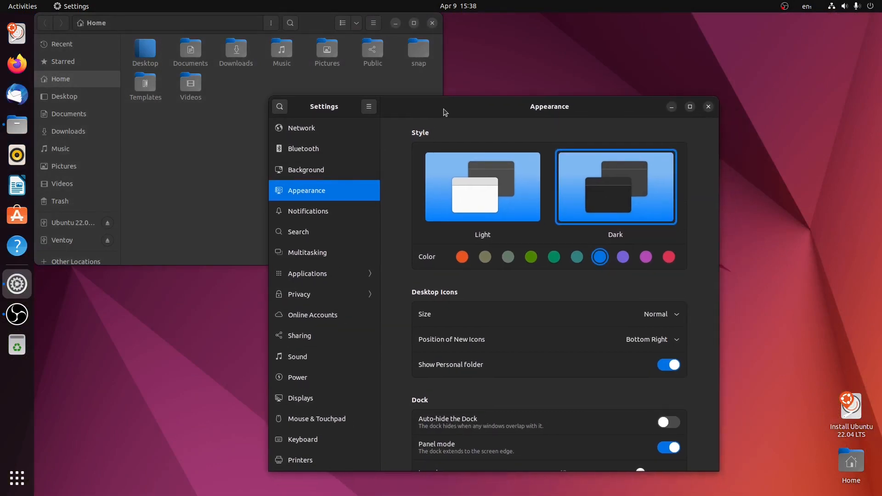
pyautogui.moveTo(477, 194)
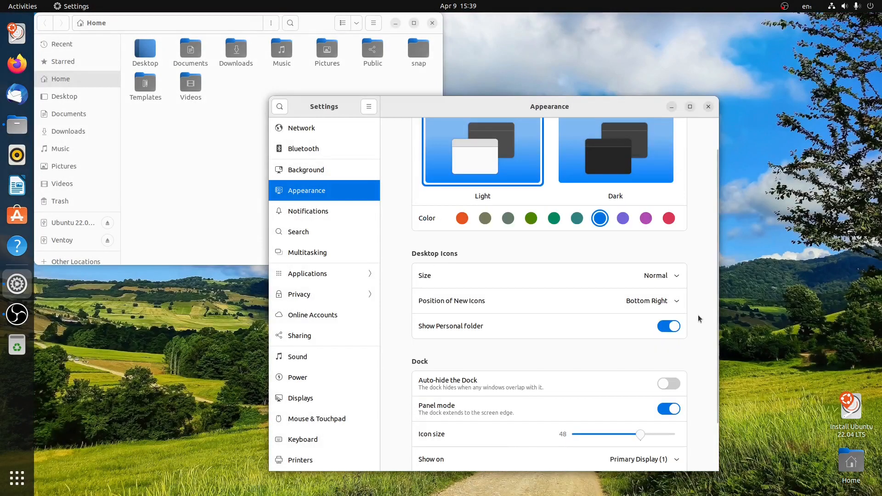
# Set desktop icon size to Large and keep Show Personal folder switched on
pyautogui.click(661, 275)
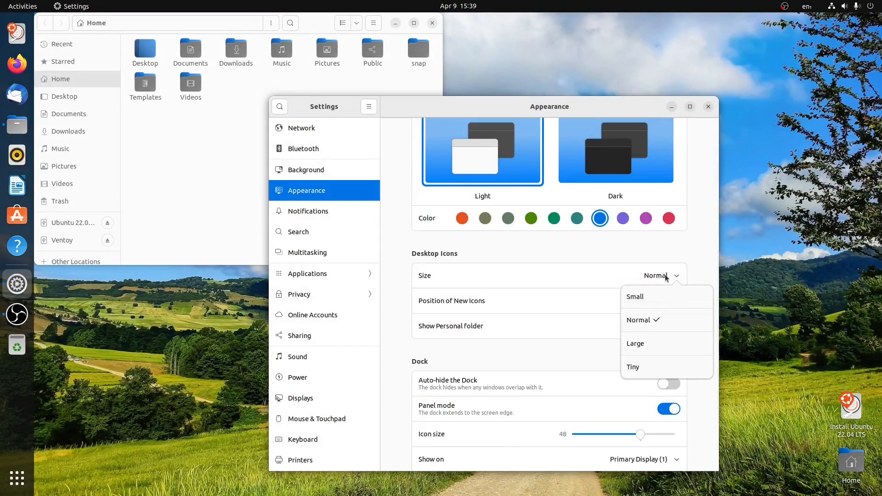
pyautogui.click(635, 343)
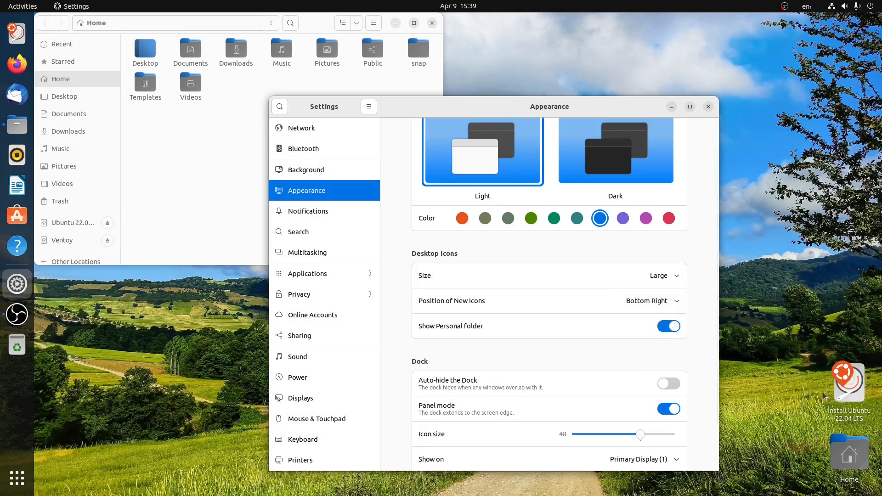
pyautogui.moveTo(636, 309)
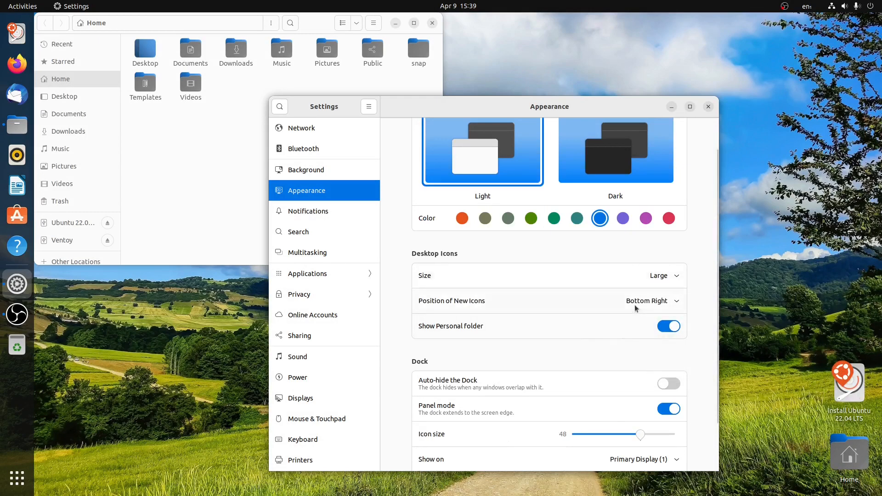
pyautogui.moveTo(591, 358)
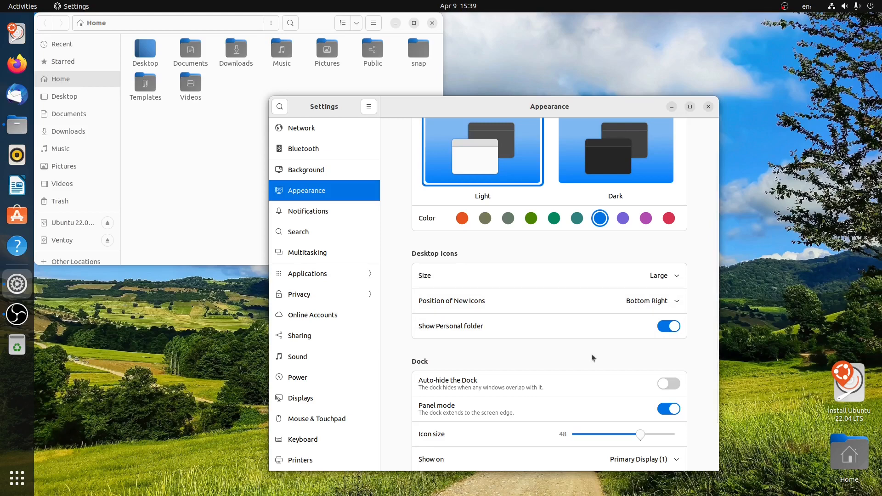
pyautogui.click(668, 327)
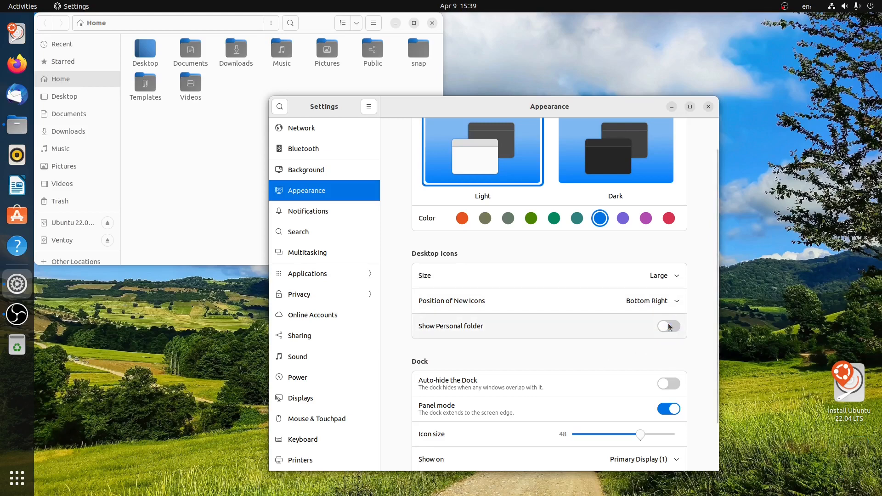
pyautogui.click(669, 326)
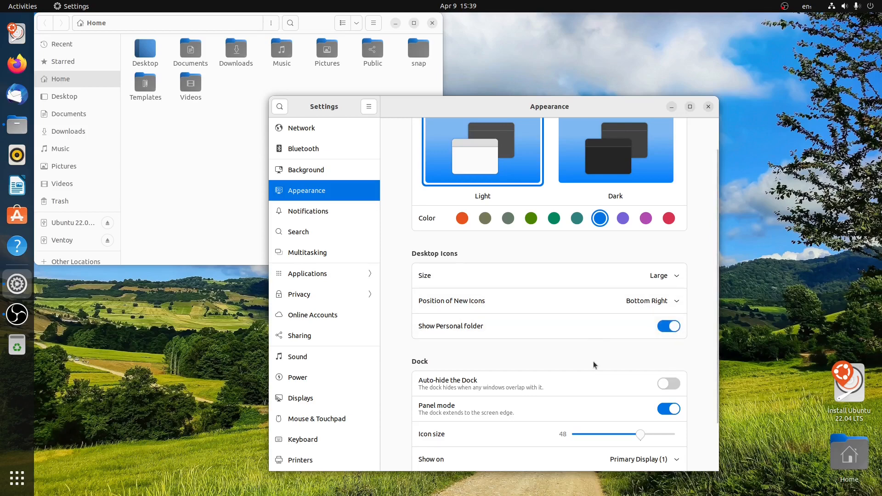
# Enable Auto-hide the Dock and set its position on screen to Bottom
pyautogui.scroll(-3)
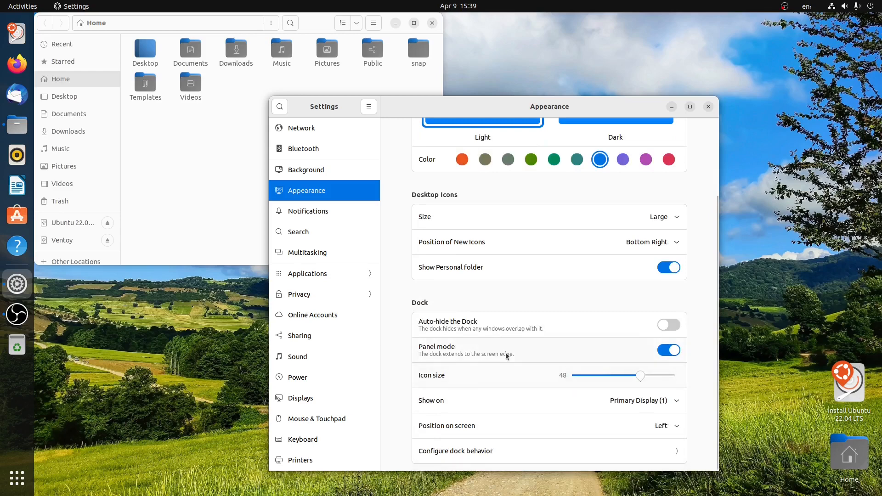
pyautogui.click(669, 324)
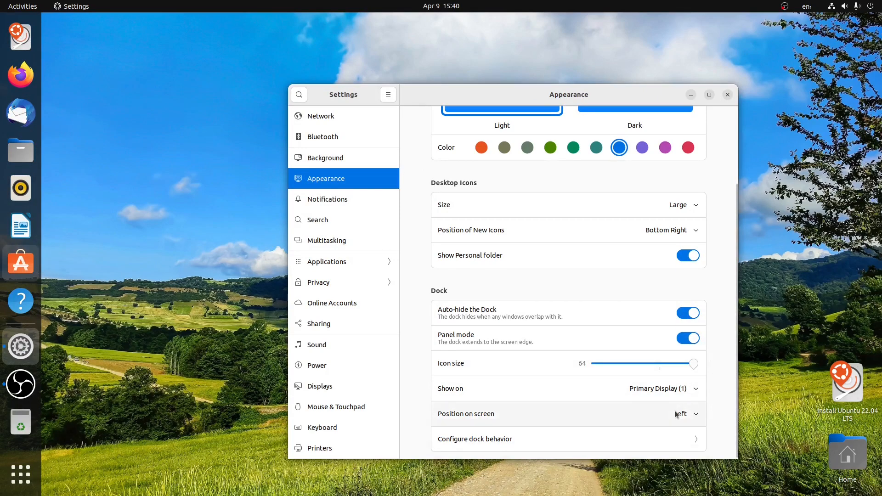
pyautogui.click(683, 414)
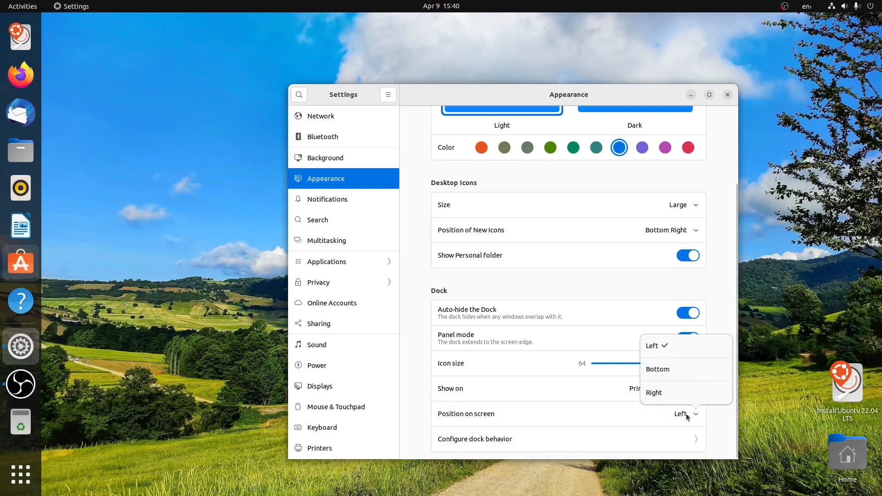
pyautogui.click(658, 369)
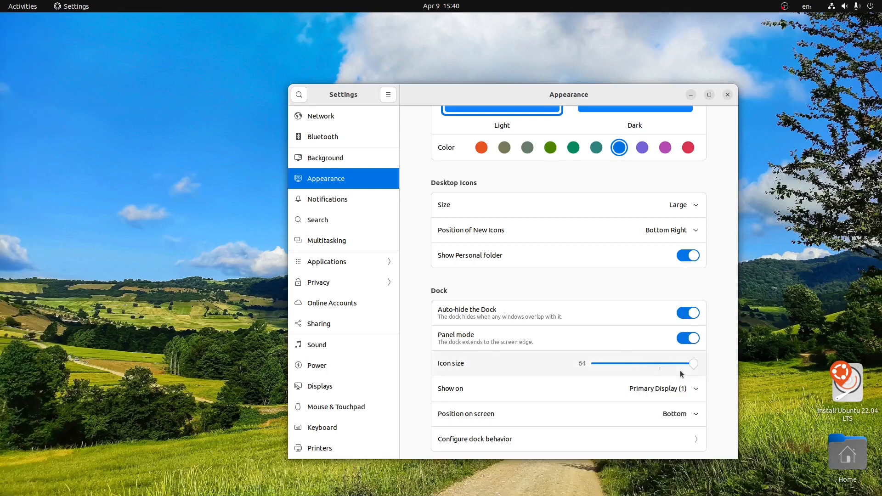
pyautogui.moveTo(480, 96)
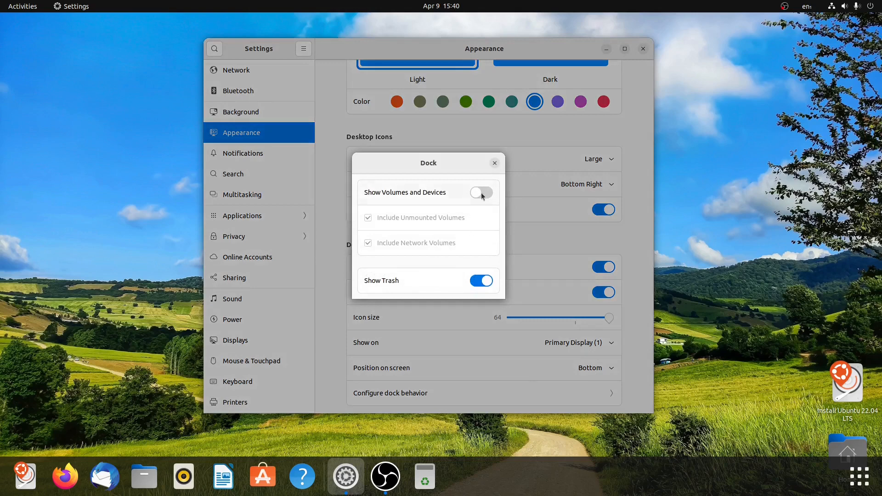
# In Configure dock behavior, switch off Show Volumes and Devices and close the dialog
pyautogui.click(481, 192)
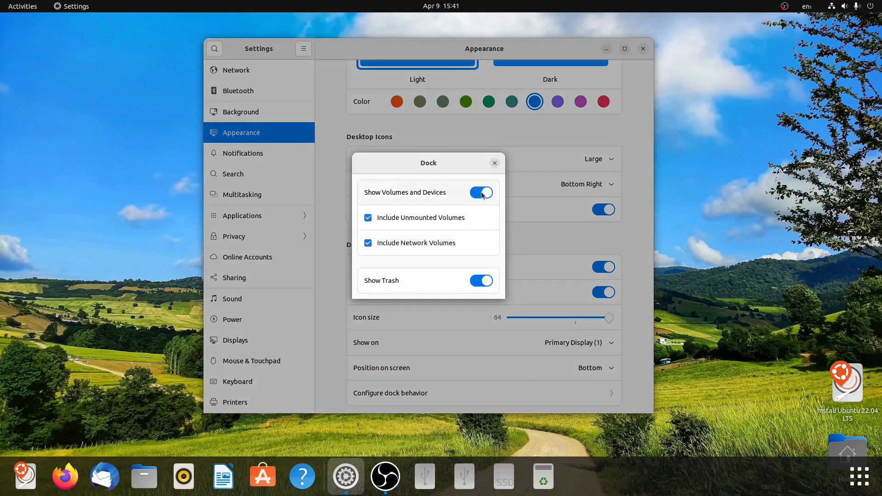
pyautogui.click(481, 192)
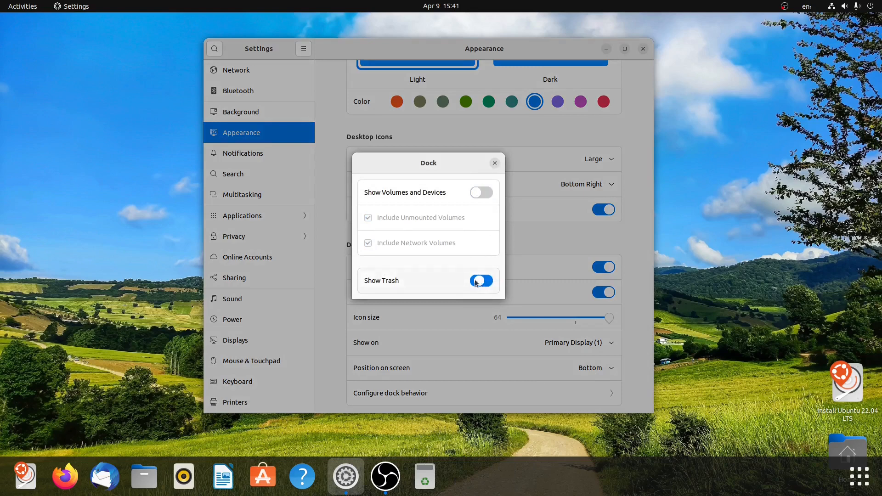
pyautogui.click(481, 281)
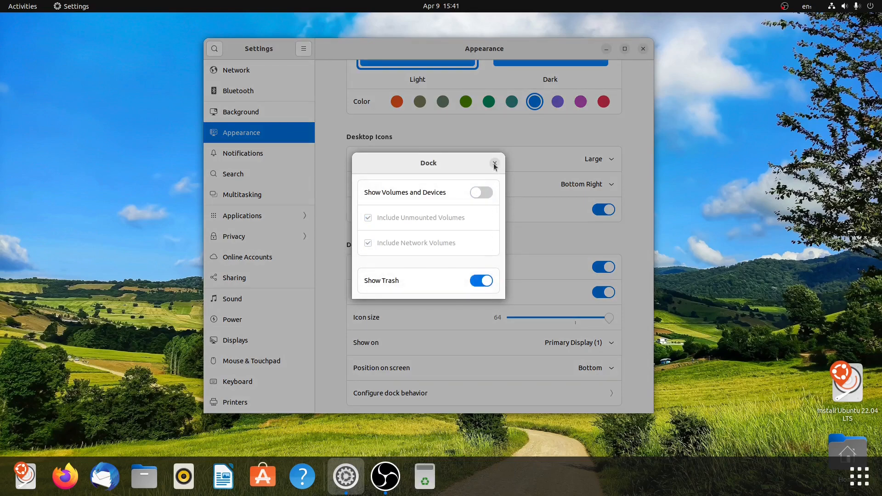
pyautogui.click(495, 164)
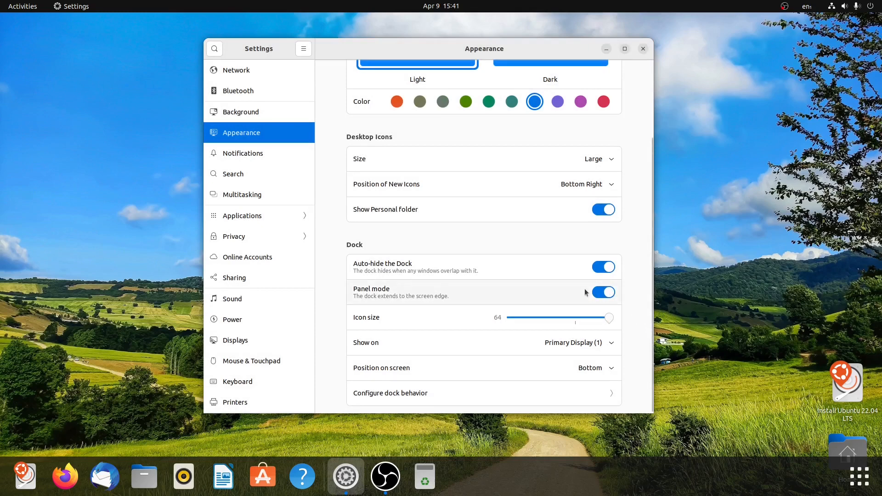
# Switch Panel mode off so the bottom dock floats instead of spanning the edge
pyautogui.click(603, 292)
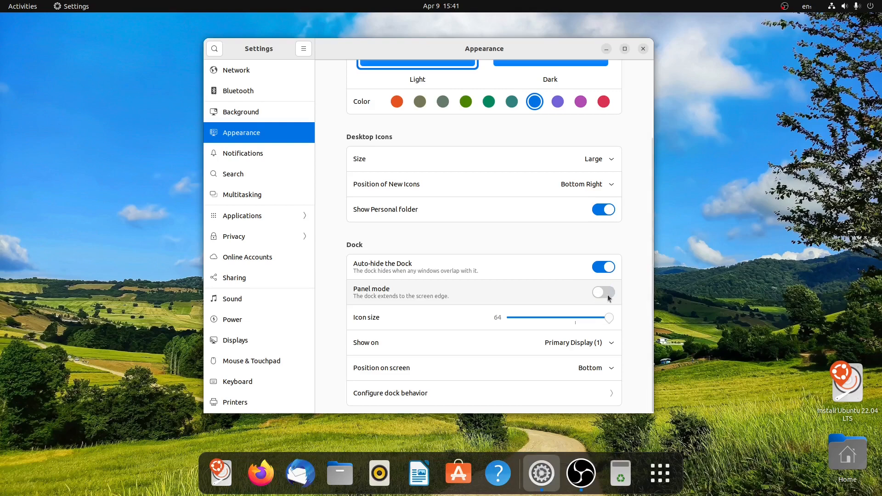
pyautogui.click(603, 293)
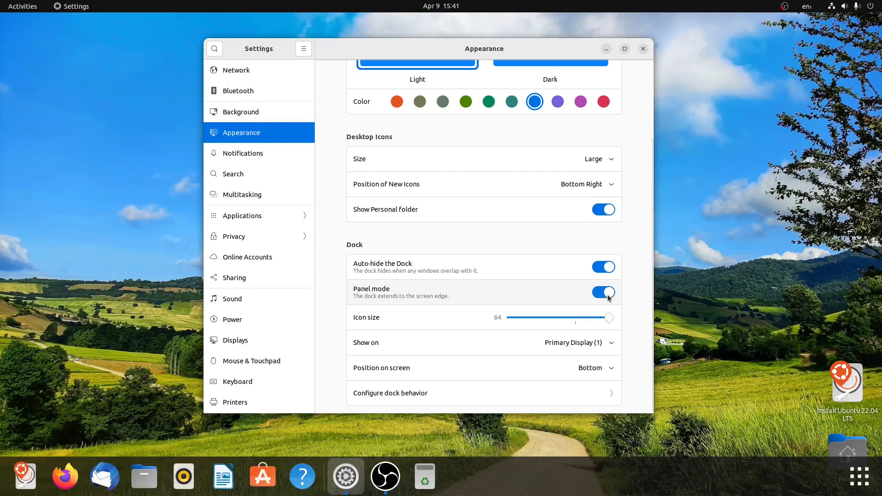
pyautogui.click(603, 293)
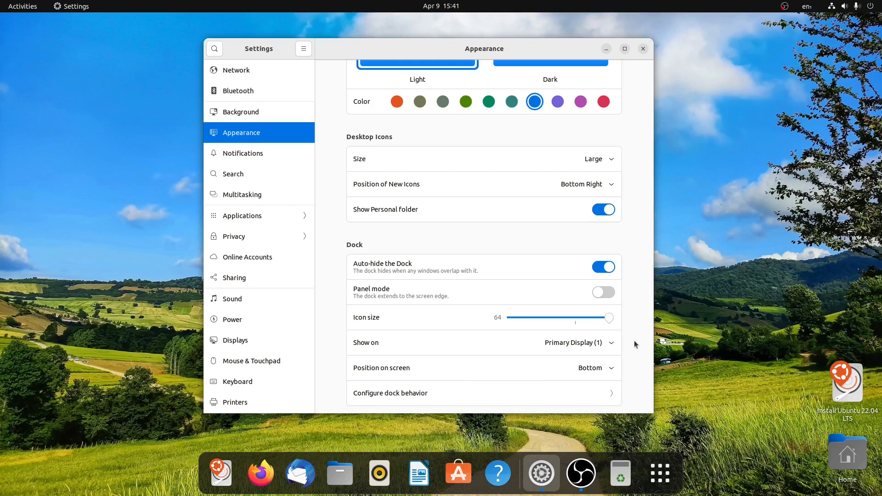
# Go to the Multitasking page via the Search entry in the Settings sidebar
pyautogui.scroll(3)
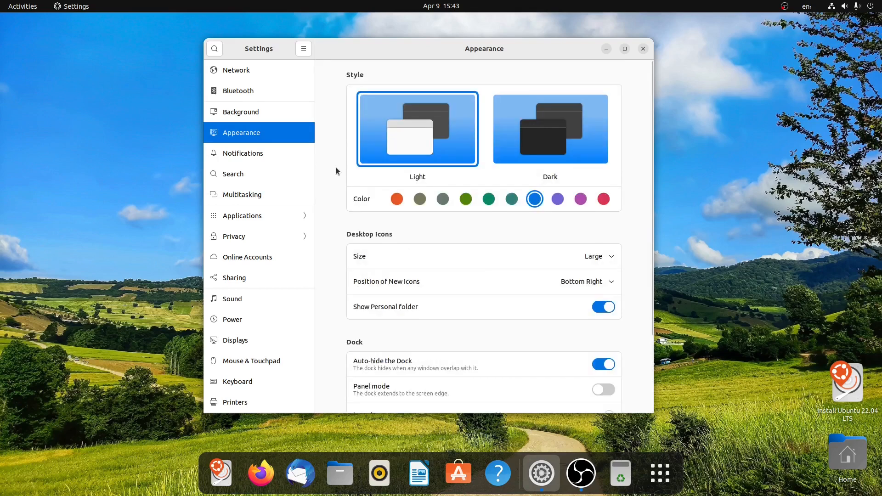
pyautogui.moveTo(253, 159)
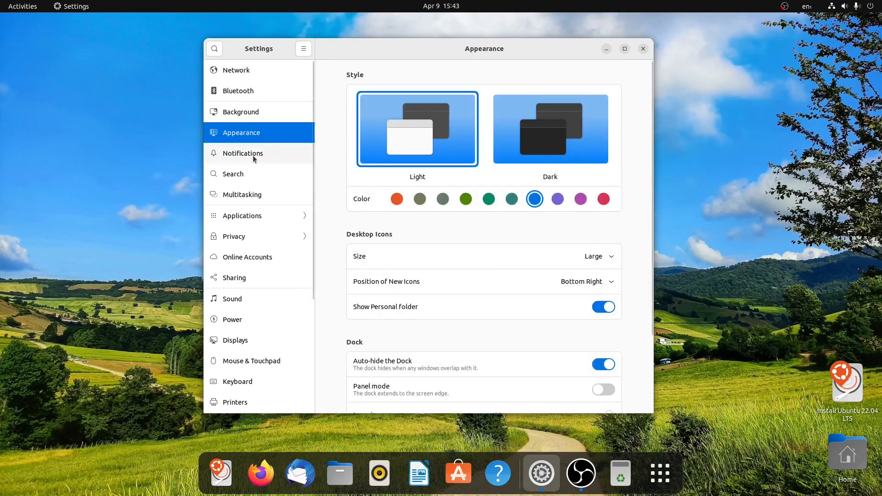
pyautogui.click(232, 174)
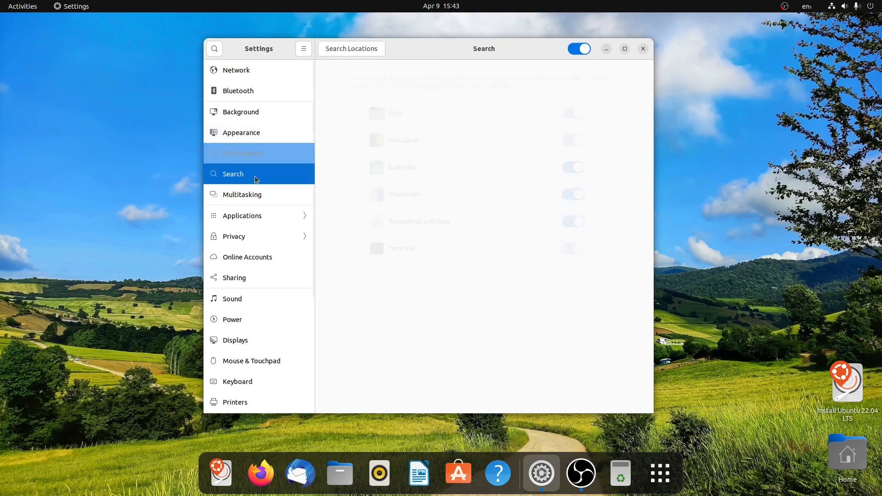
pyautogui.click(241, 194)
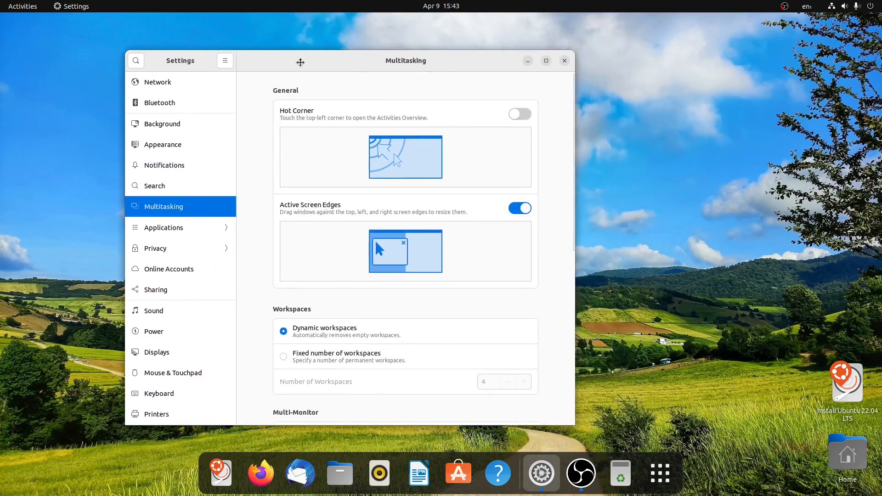
# Switch on Hot Corner and test it by triggering the Activities overview from the top-left corner
pyautogui.moveTo(300, 61); pyautogui.dragTo(284, 68)
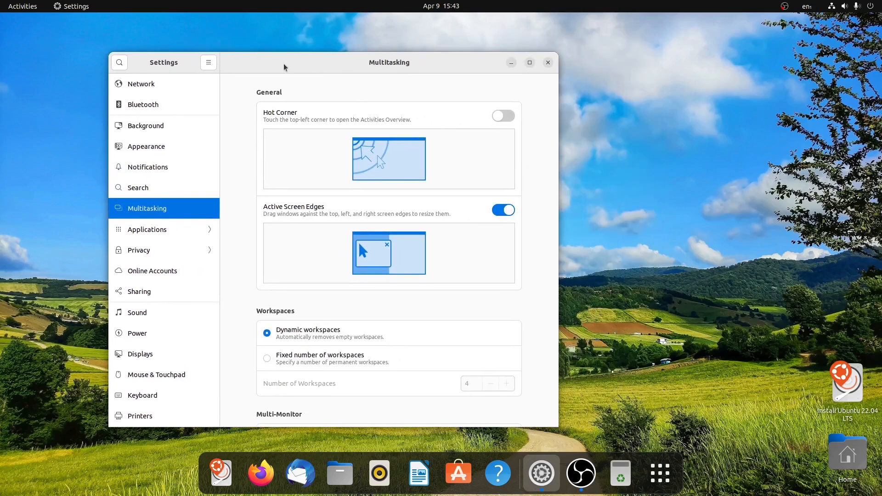
pyautogui.click(503, 115)
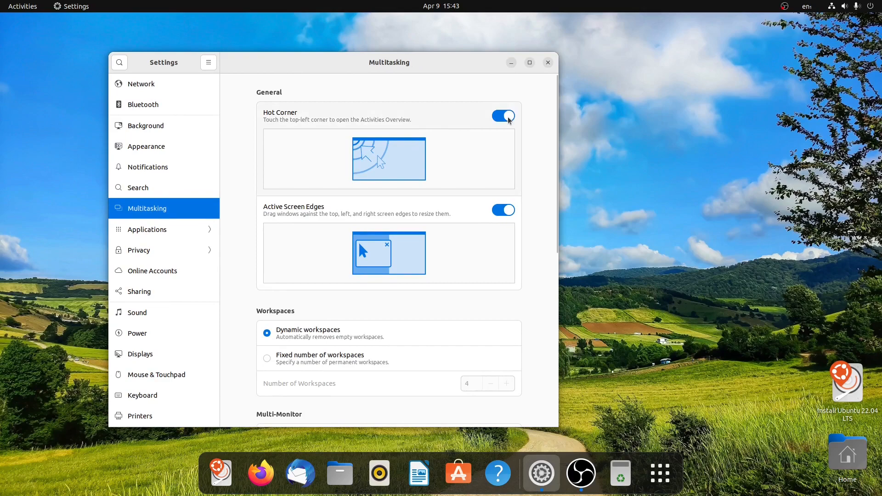
pyautogui.click(22, 7)
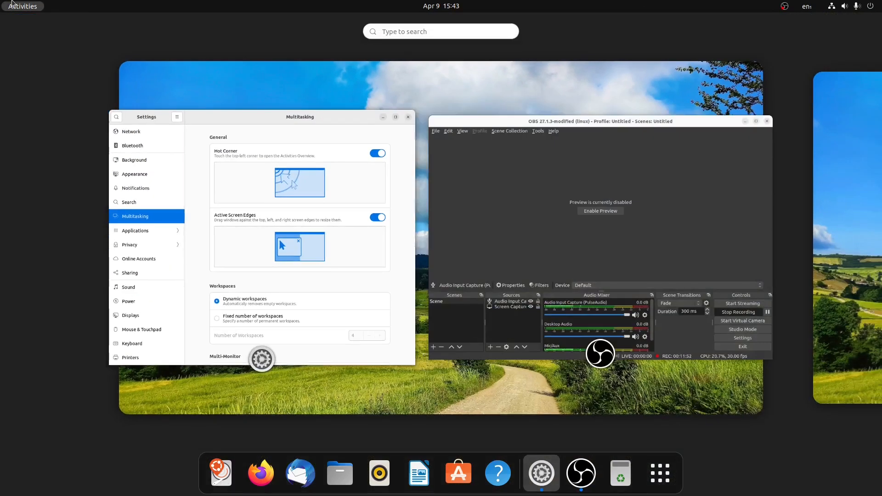
pyautogui.click(395, 116)
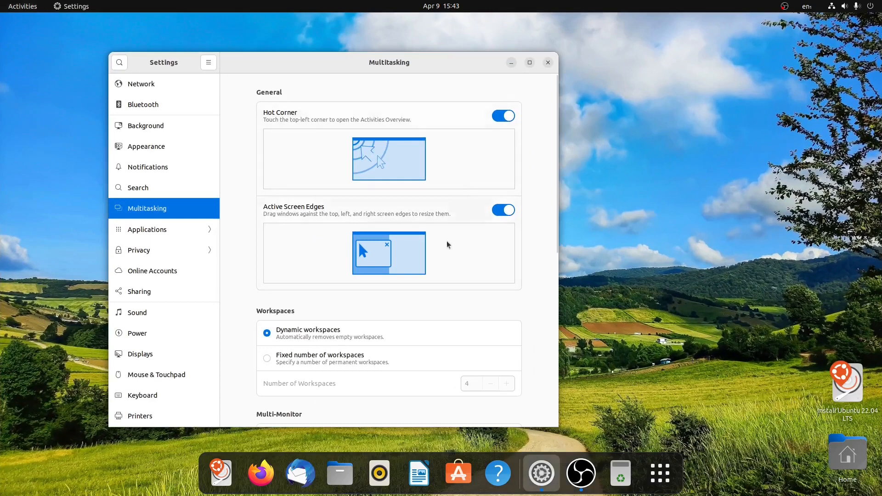
pyautogui.moveTo(487, 222)
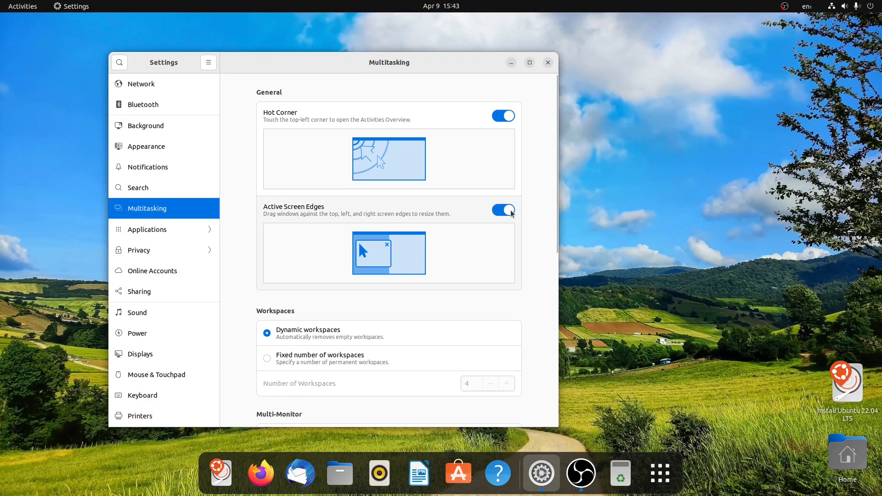
pyautogui.click(339, 472)
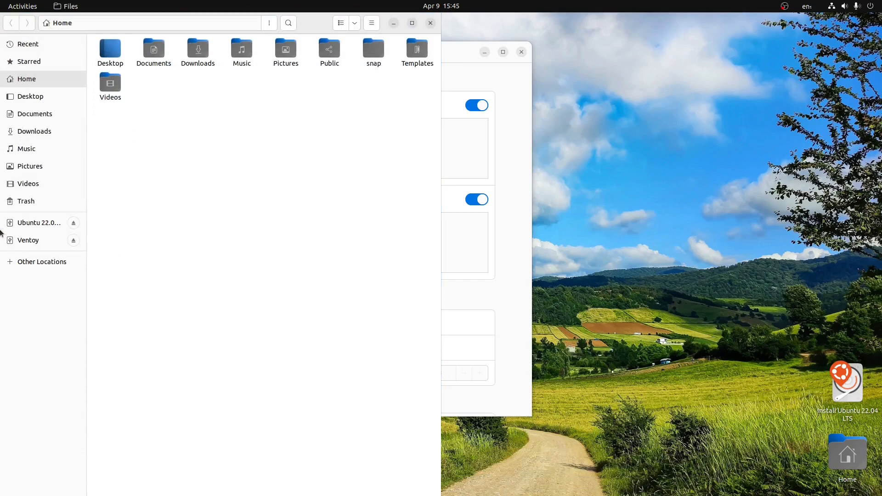
pyautogui.moveTo(315, 21)
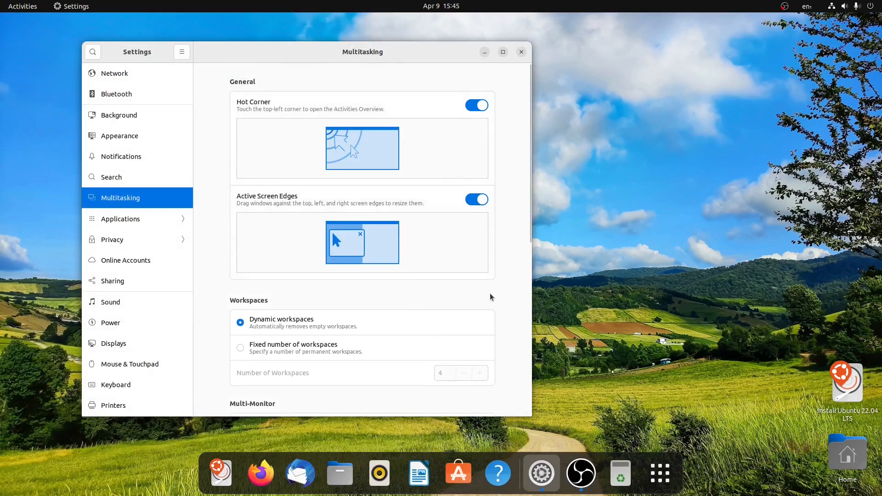
# Under Multi-Monitor select Workspaces on all displays, then move on to the About page
pyautogui.scroll(-3)
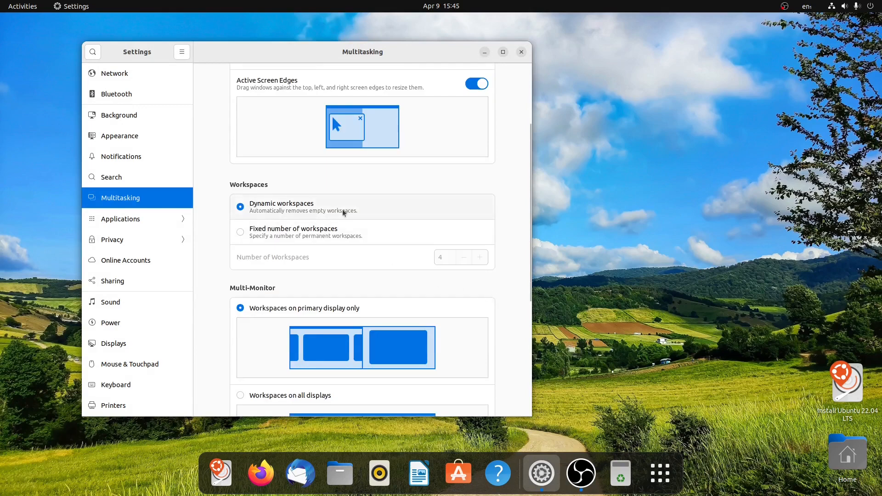
pyautogui.moveTo(484, 304)
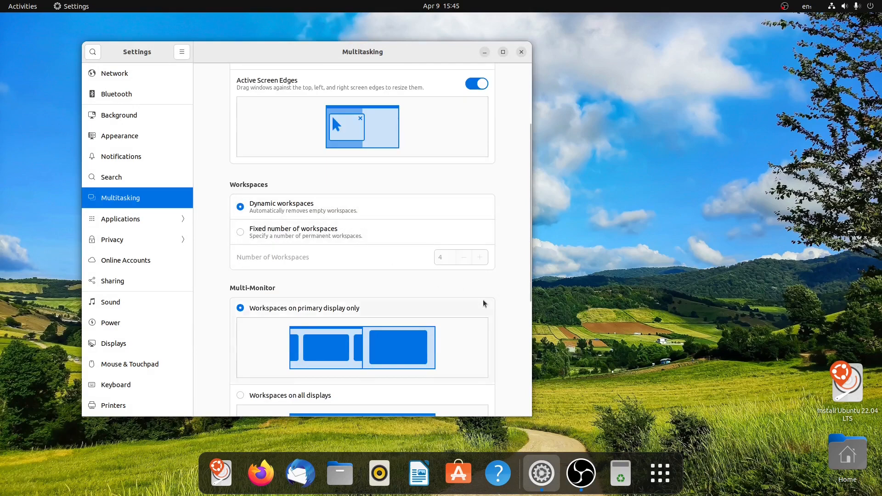
pyautogui.scroll(-3)
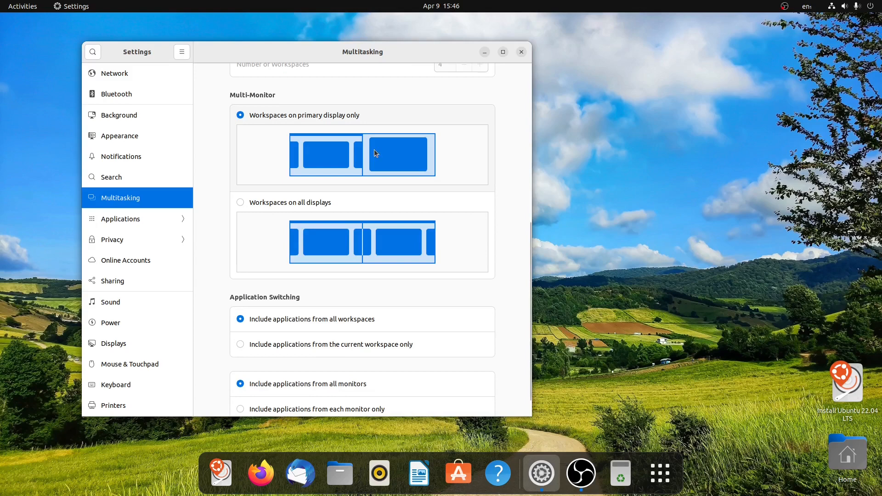
pyautogui.click(240, 202)
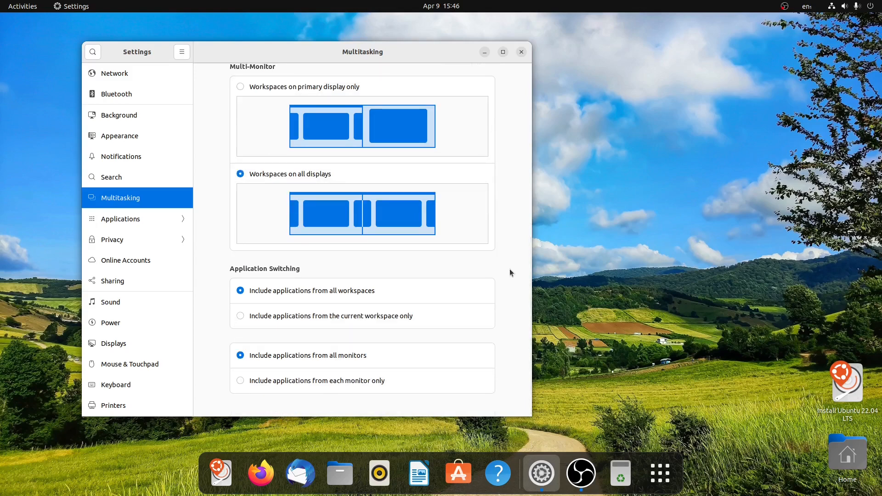
pyautogui.moveTo(347, 385)
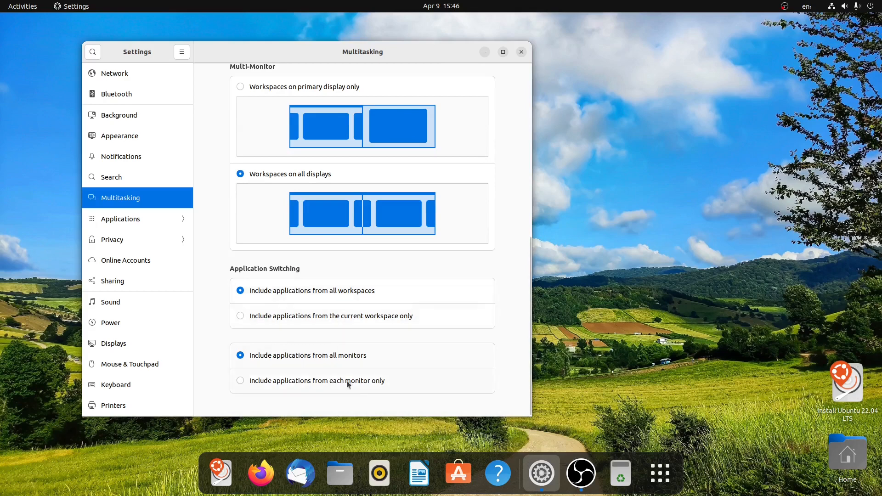
pyautogui.click(110, 406)
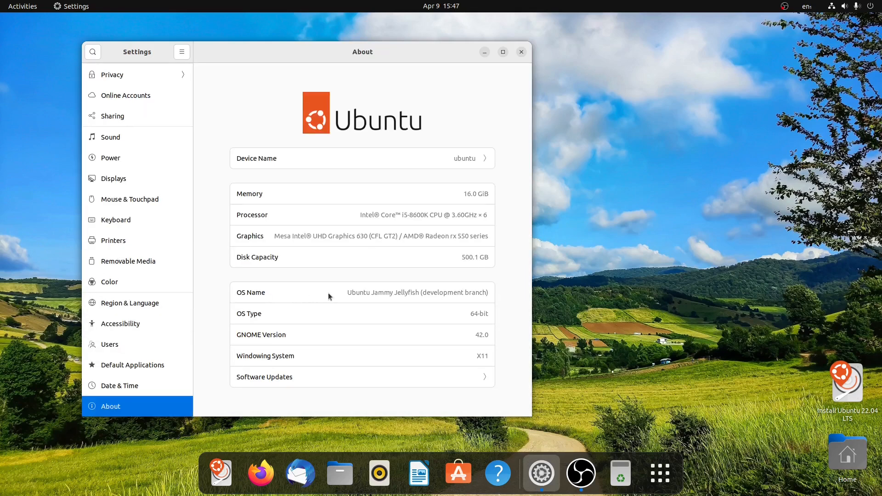
pyautogui.moveTo(421, 350)
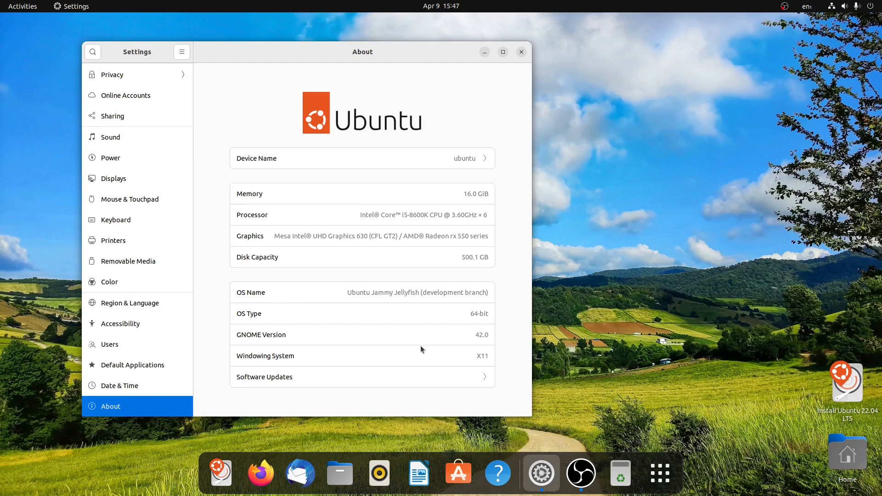
pyautogui.moveTo(475, 335)
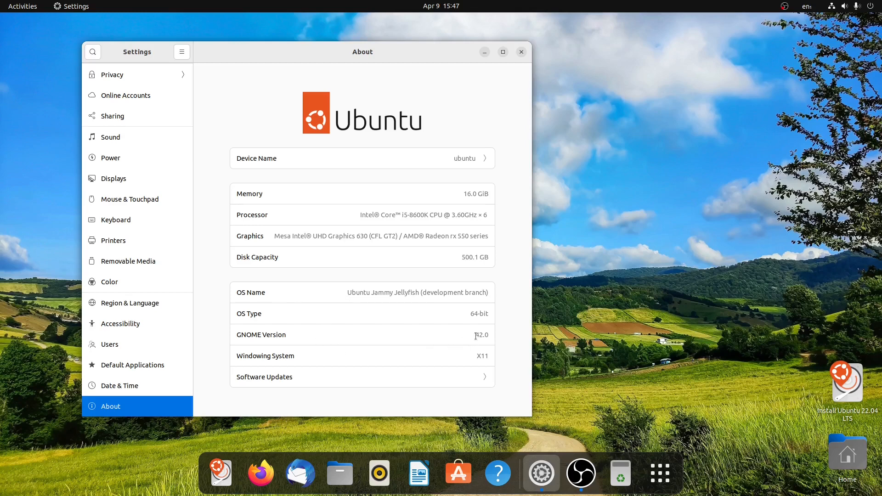
# Highlight the GNOME version 42.0 on the About page and close Settings
pyautogui.doubleClick(481, 334)
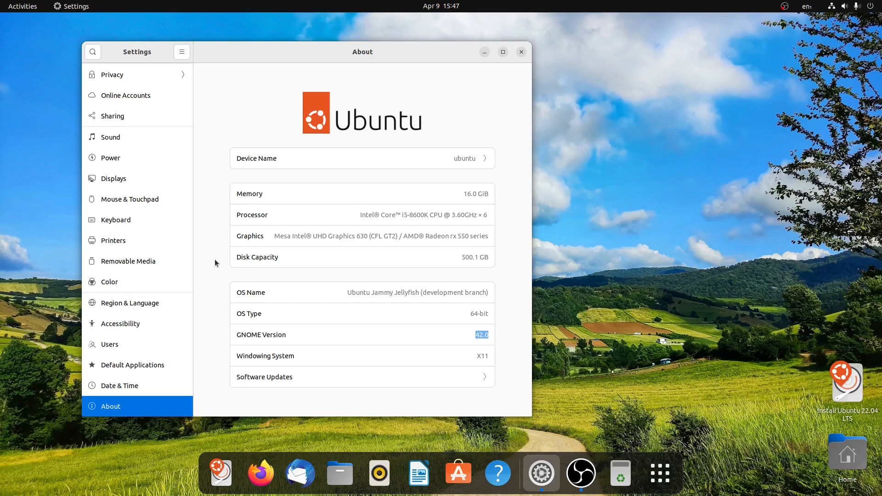
pyautogui.moveTo(521, 52)
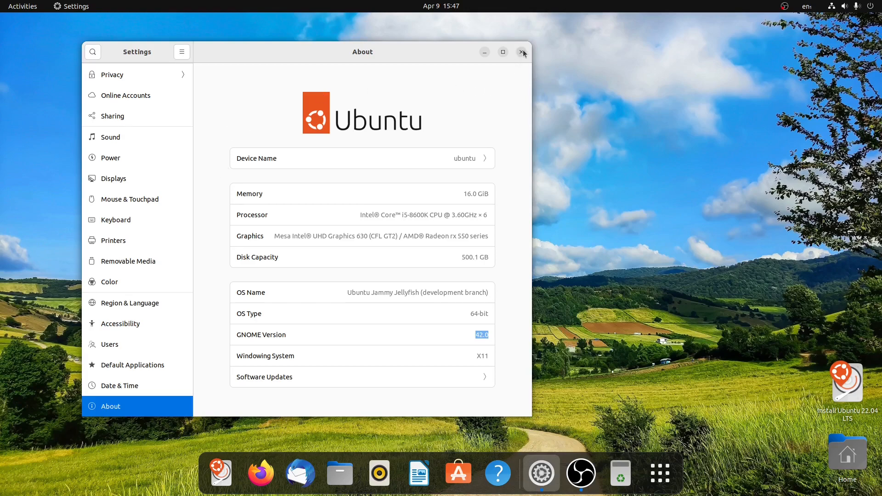
pyautogui.click(522, 52)
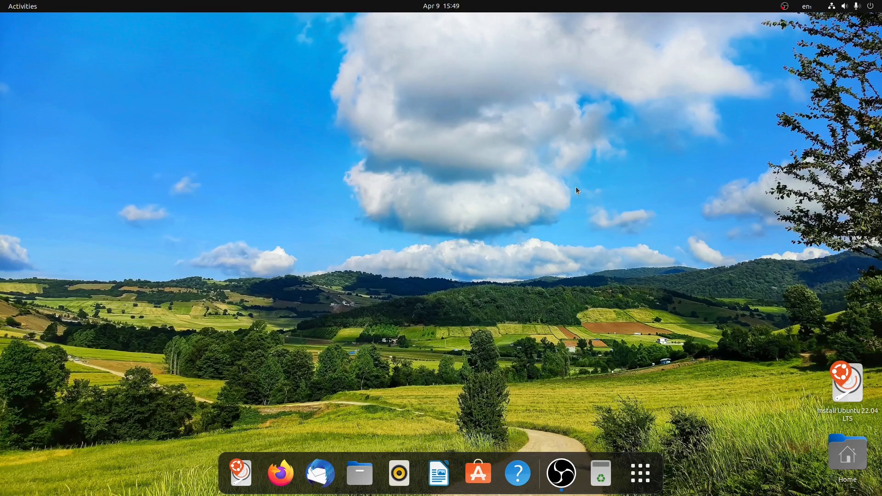